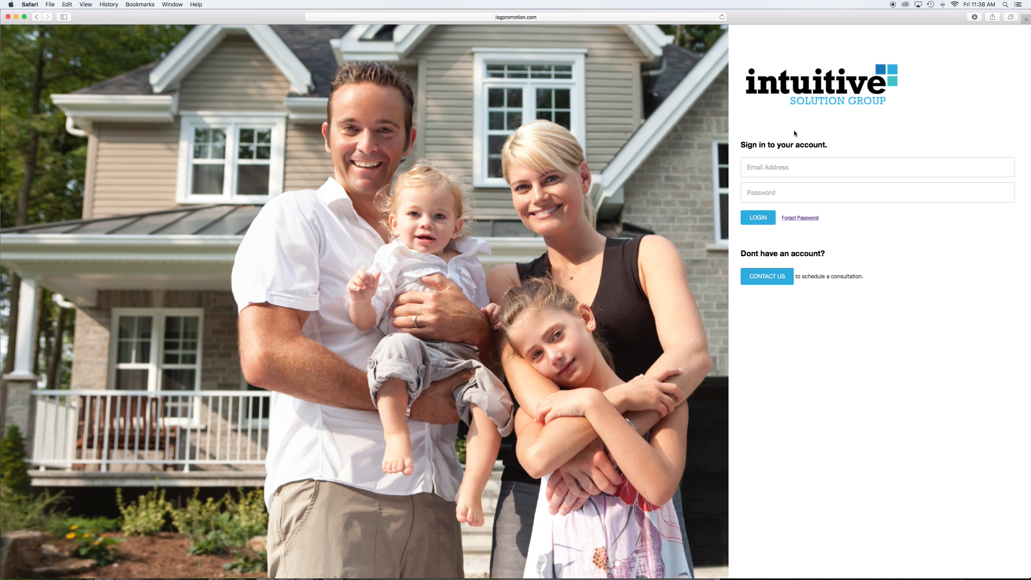
Fill the sign-in email and password from a saved Safari autofill account.
click(877, 167)
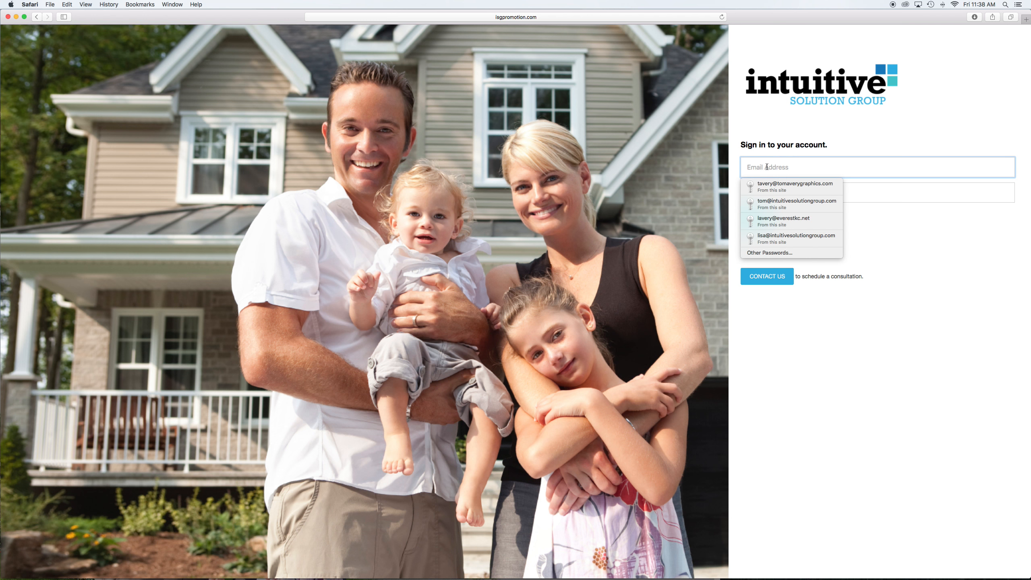
click(783, 219)
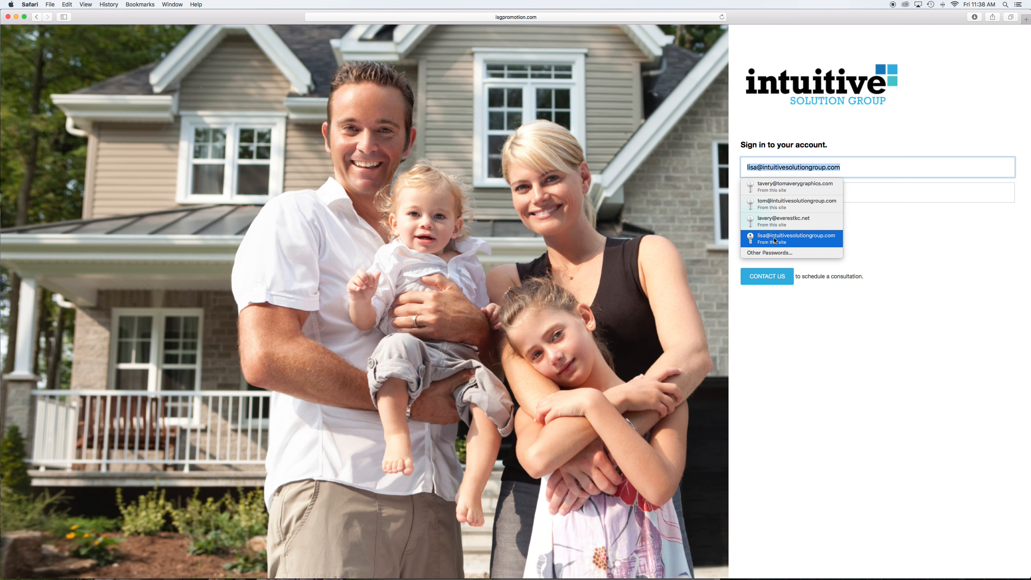
click(797, 238)
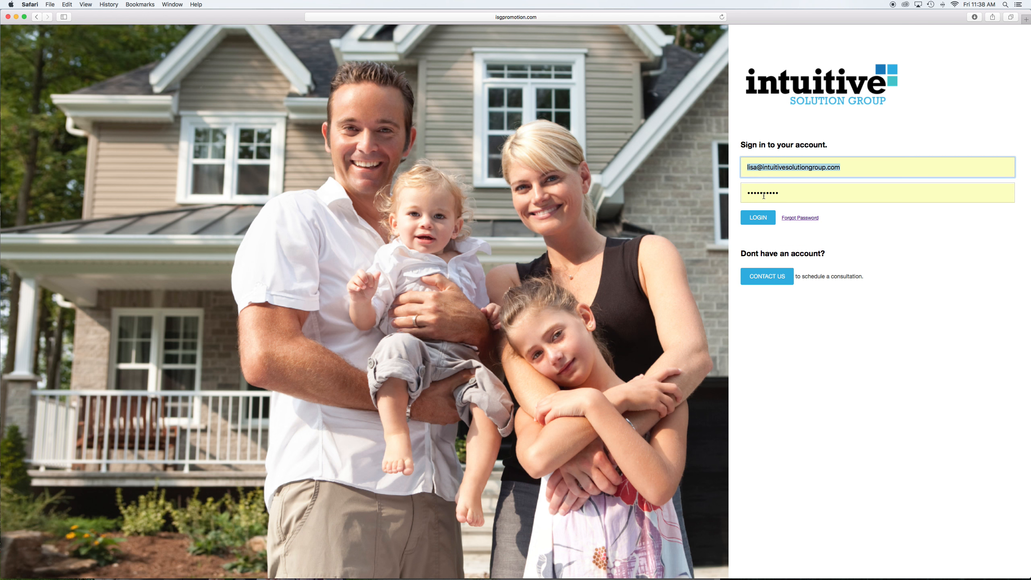
mouse_move(417, 549)
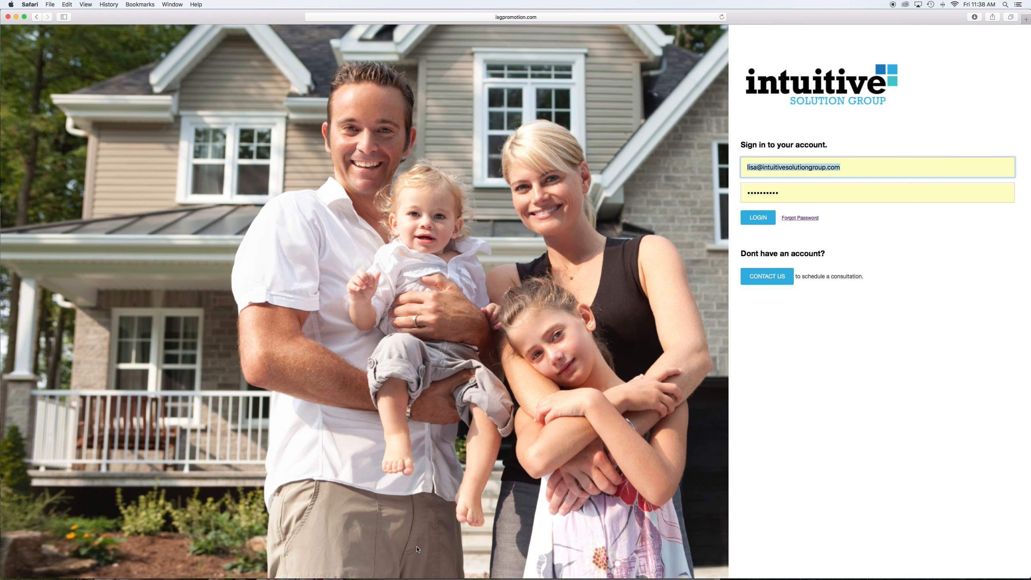
mouse_move(362, 572)
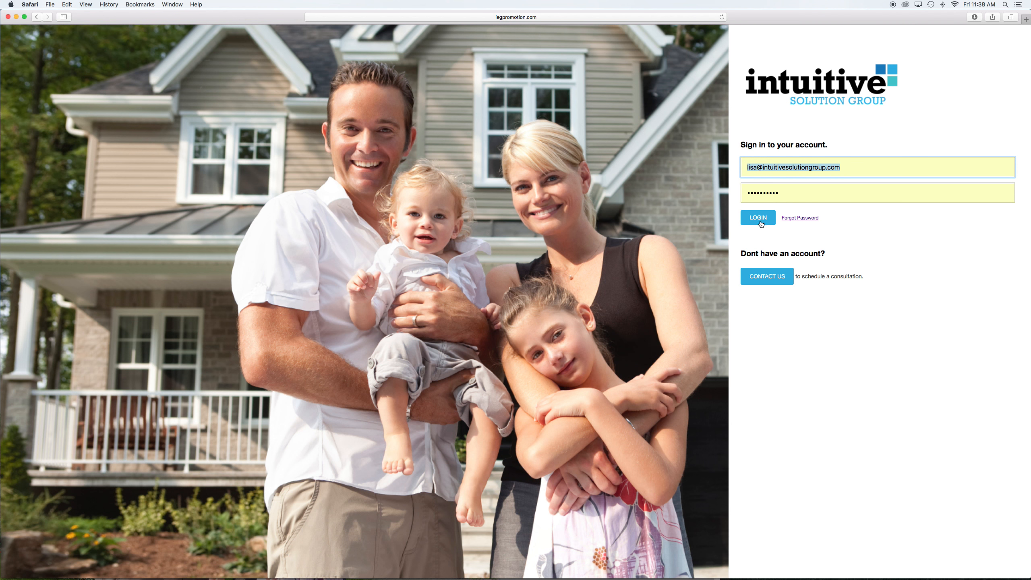
Log in and go to the Change Password page in My Account.
click(758, 217)
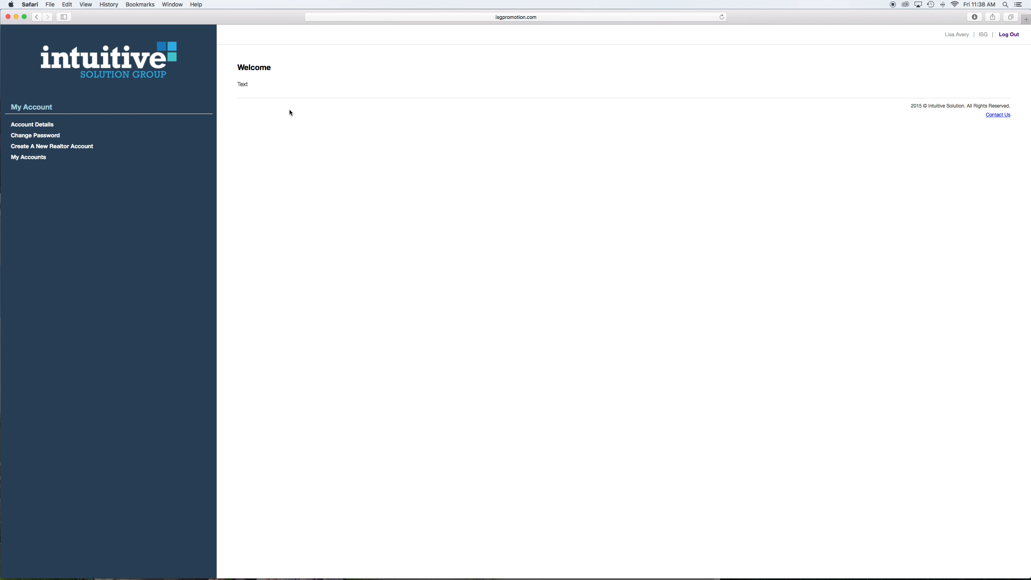
mouse_move(226, 104)
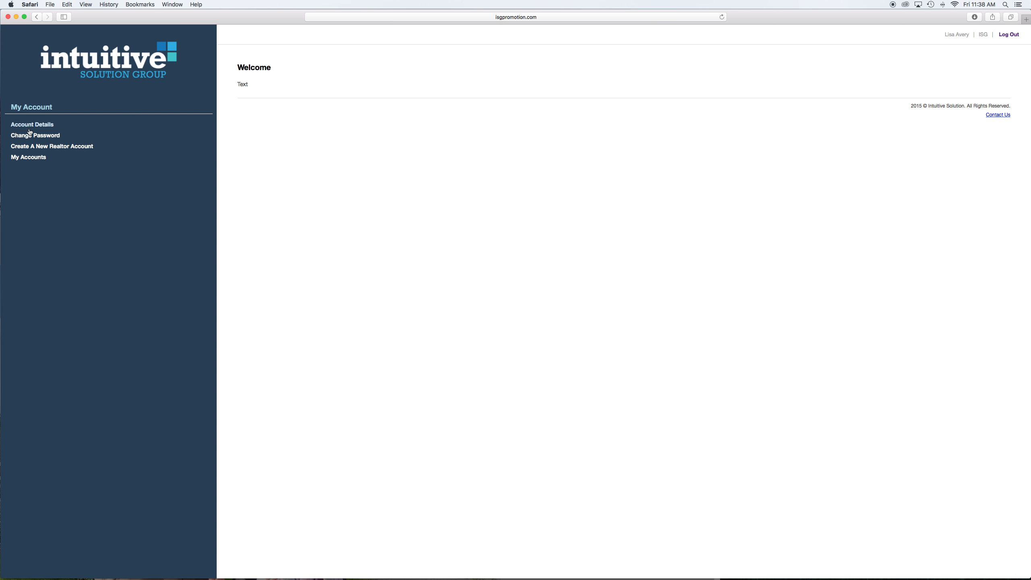
click(36, 136)
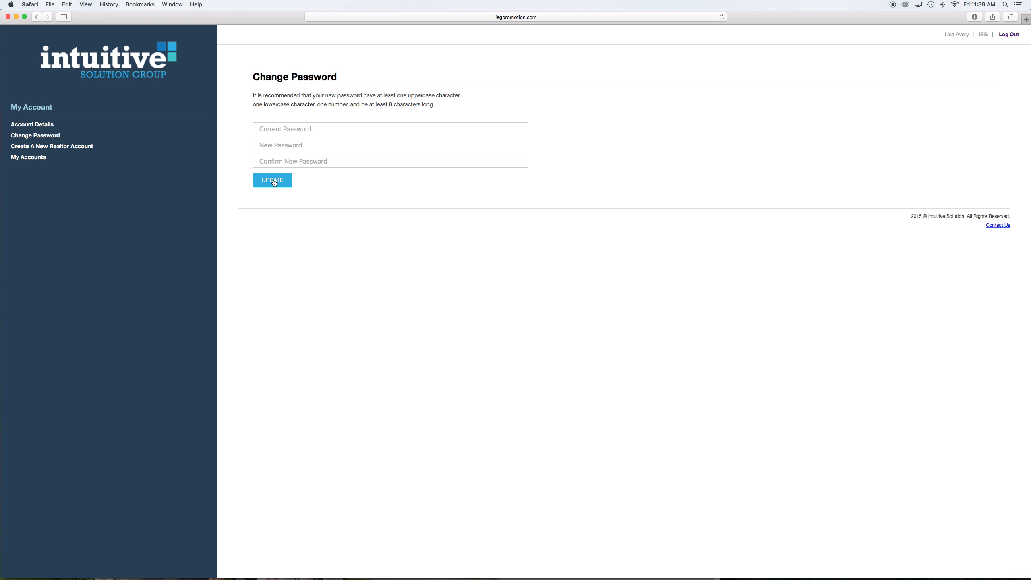
mouse_move(109, 179)
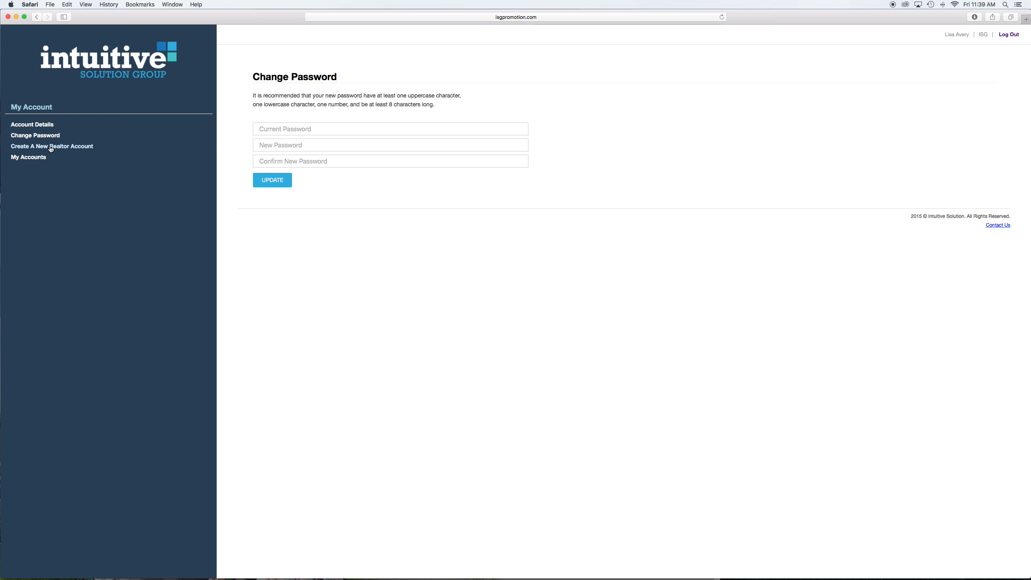
Start a new realtor registration and set its Package to Print Plus.
click(52, 146)
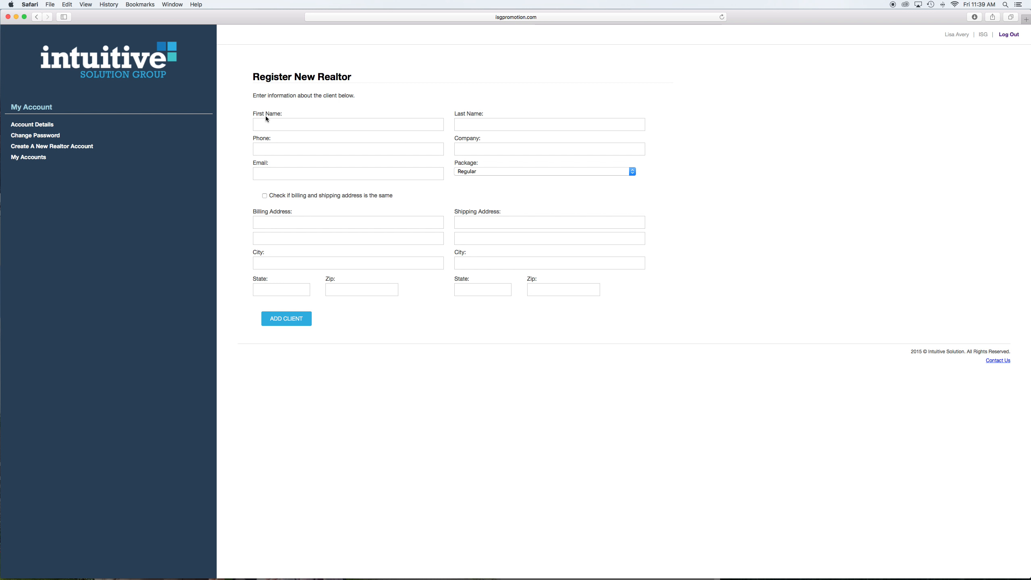
mouse_move(130, 163)
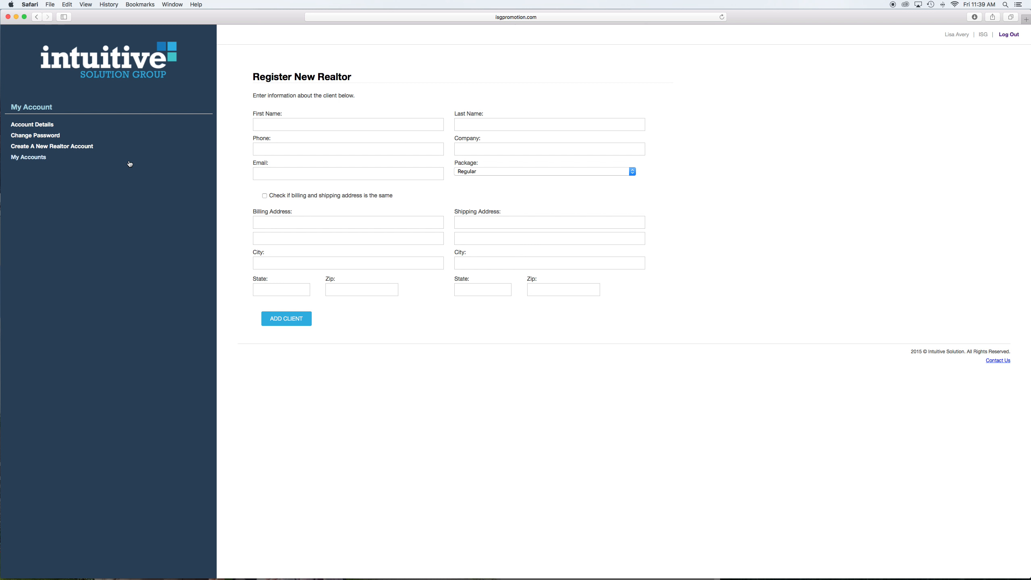
mouse_move(72, 152)
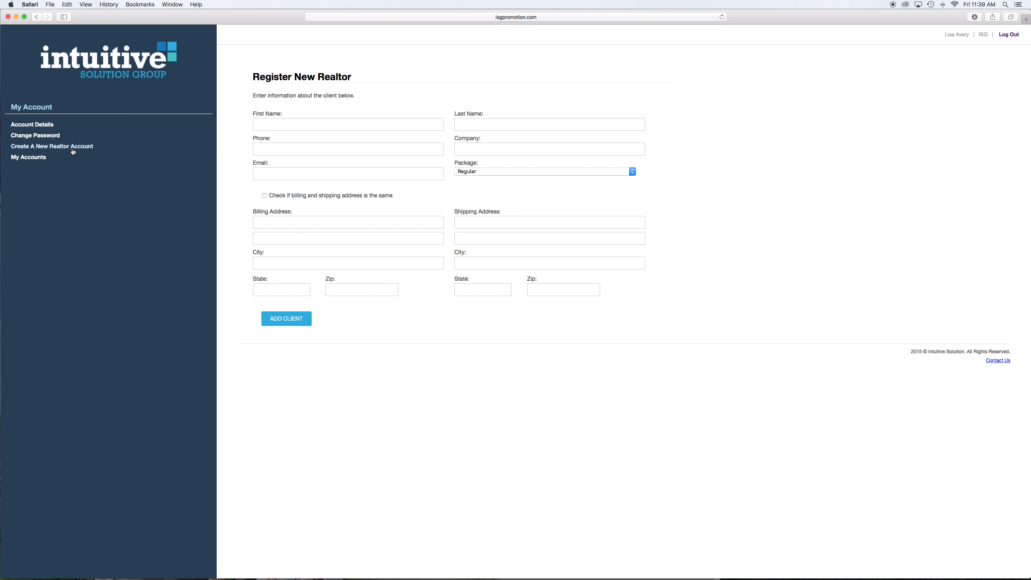
mouse_move(391, 295)
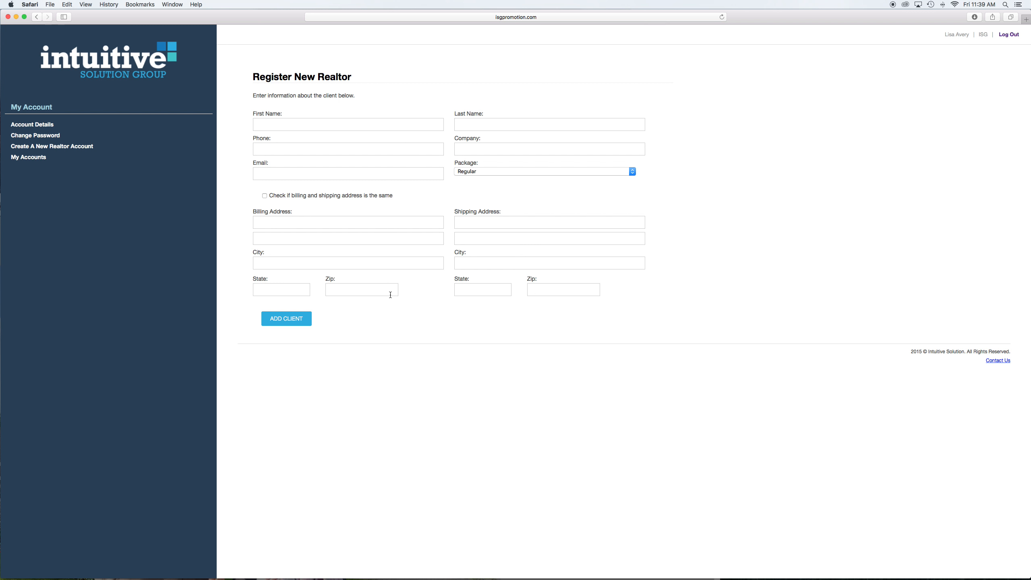
click(543, 171)
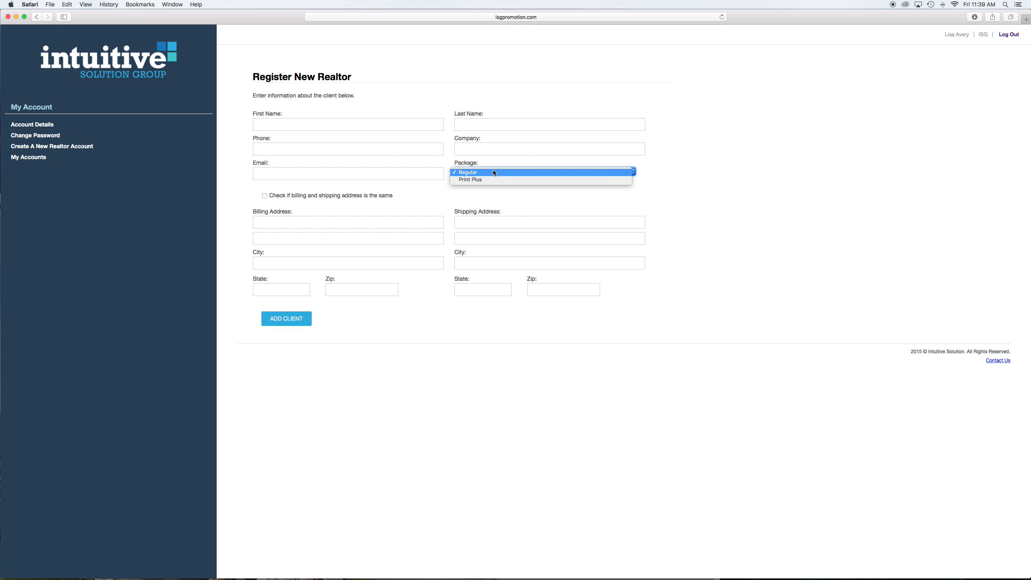
mouse_move(471, 180)
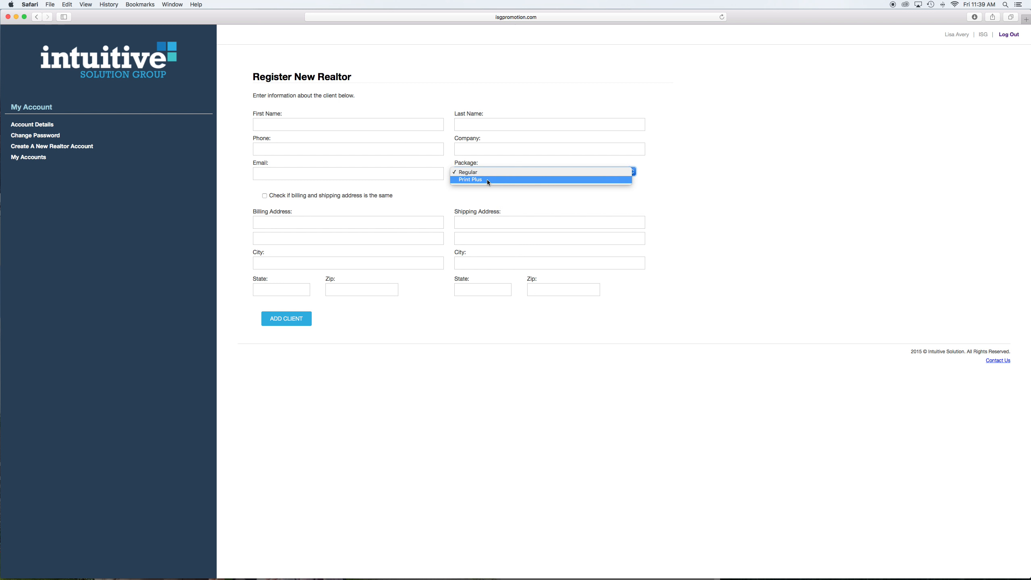
click(467, 172)
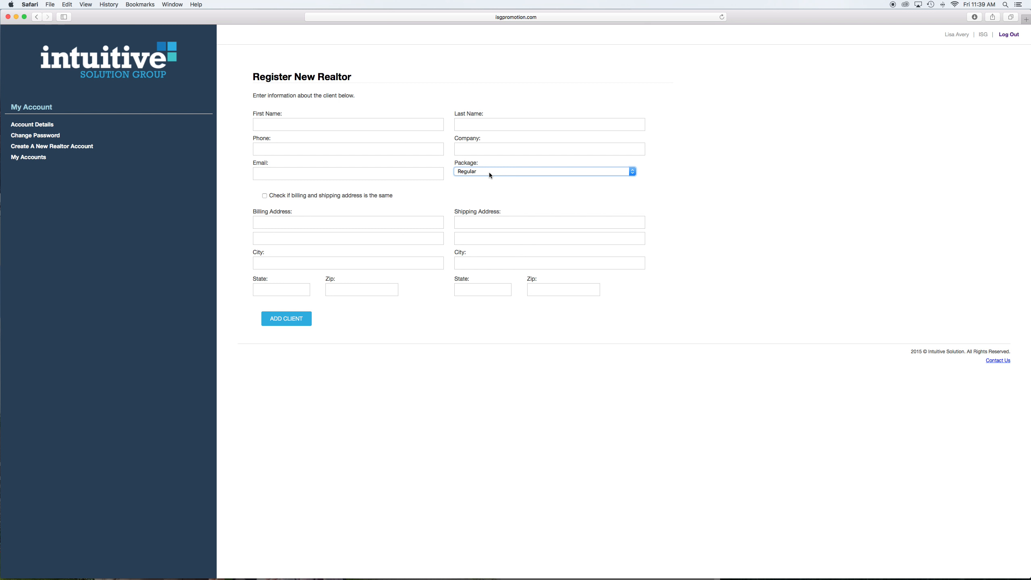
click(542, 171)
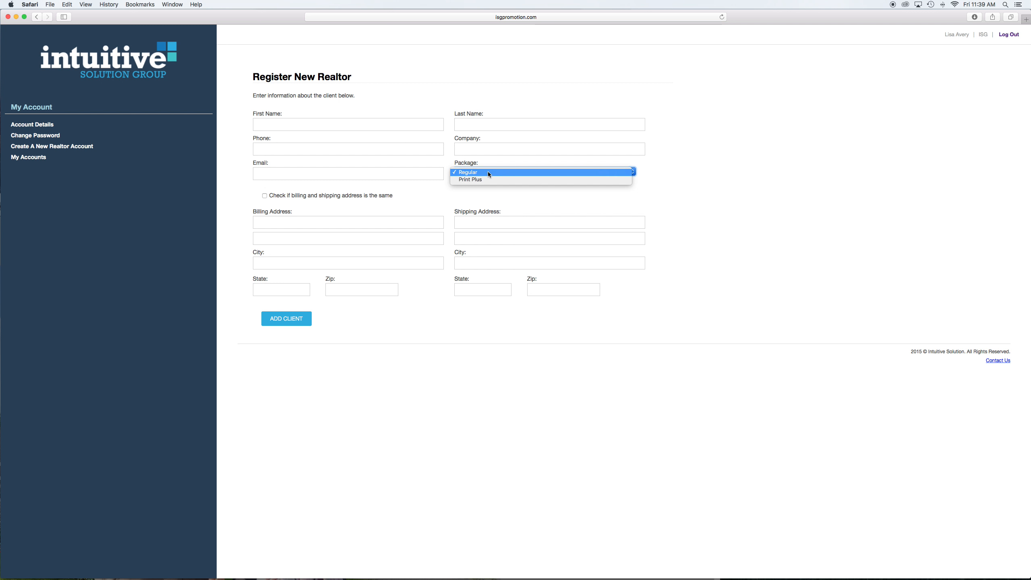
mouse_move(492, 173)
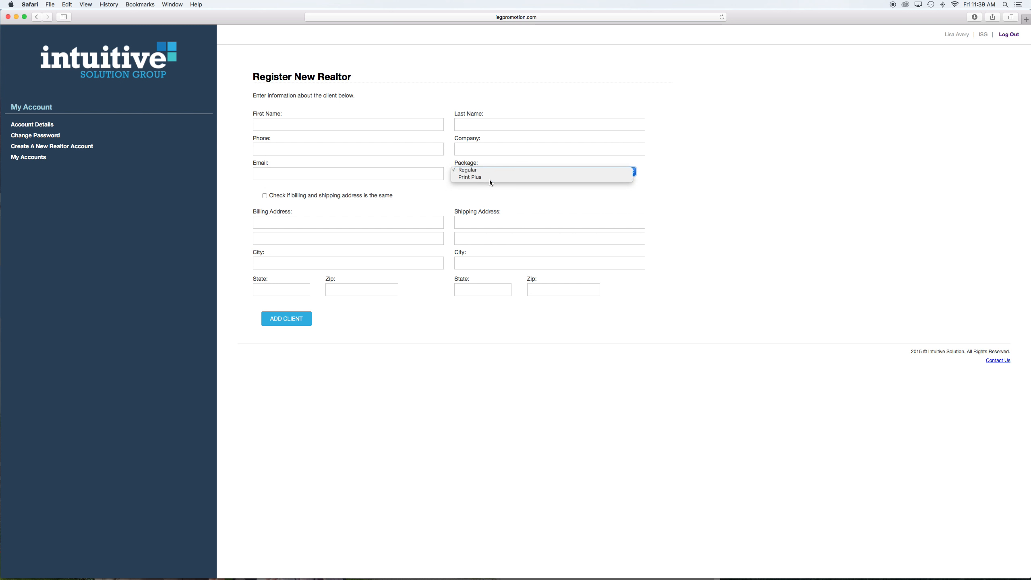
click(470, 176)
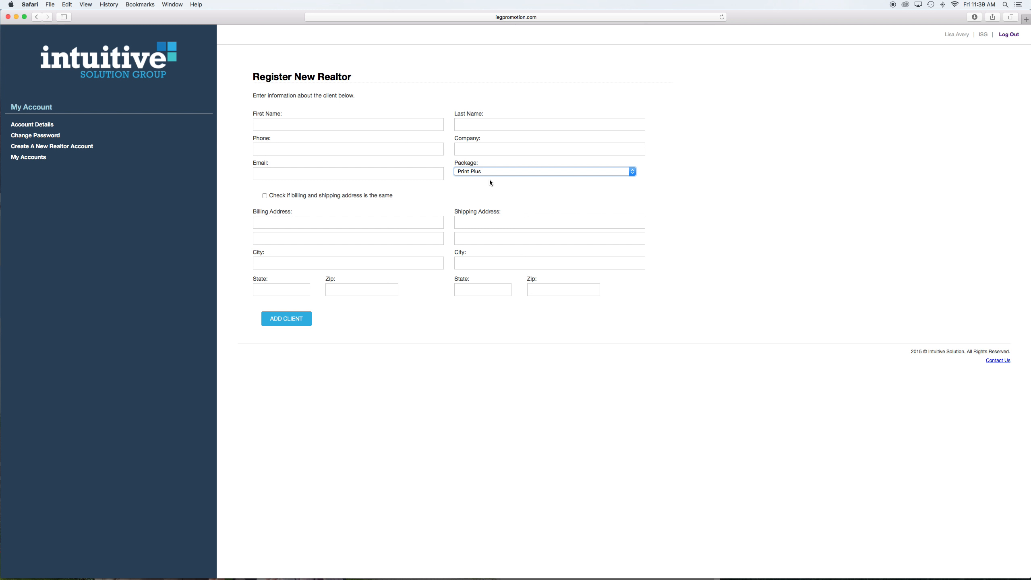
mouse_move(285, 303)
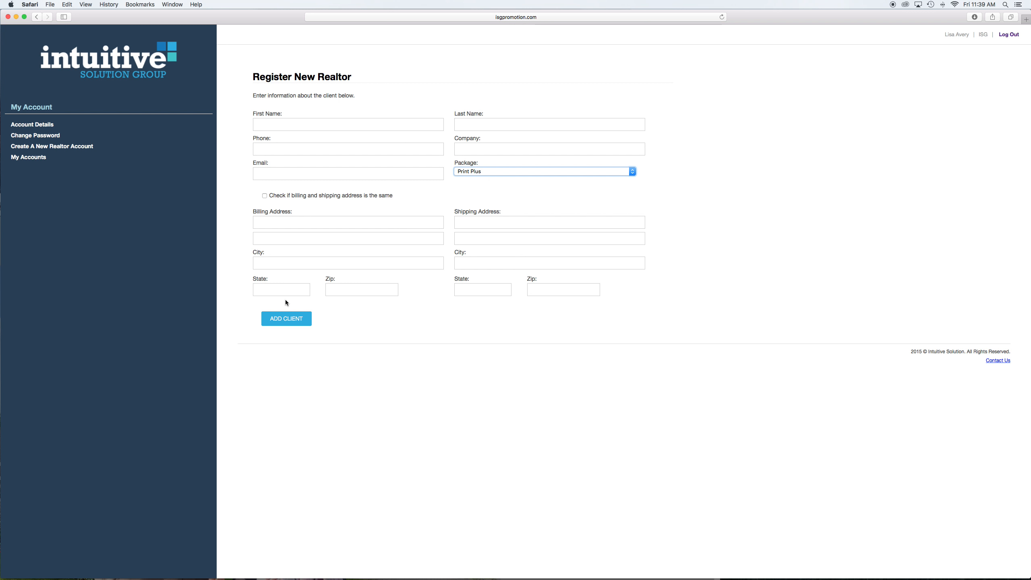
mouse_move(309, 326)
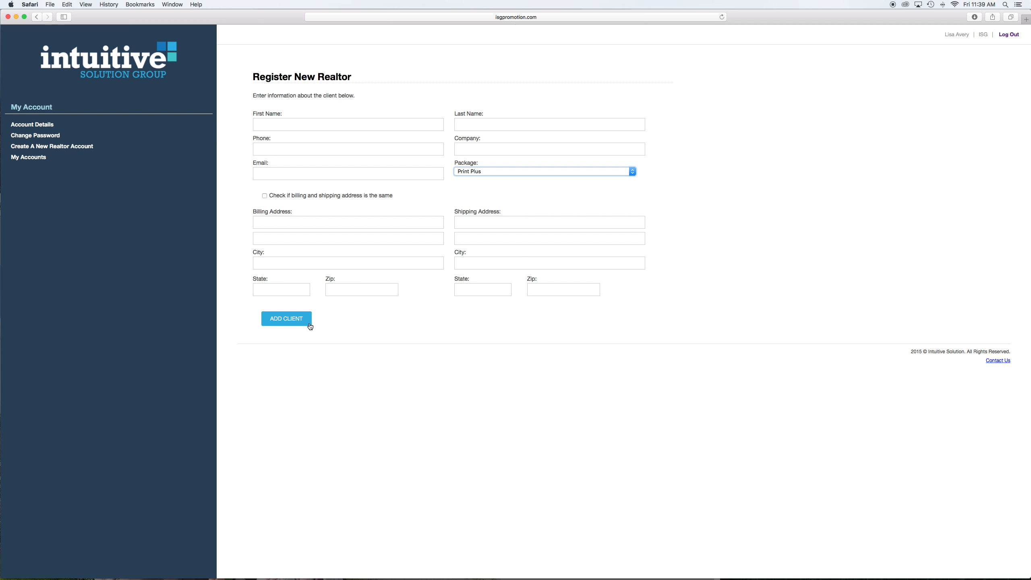
mouse_move(960, 35)
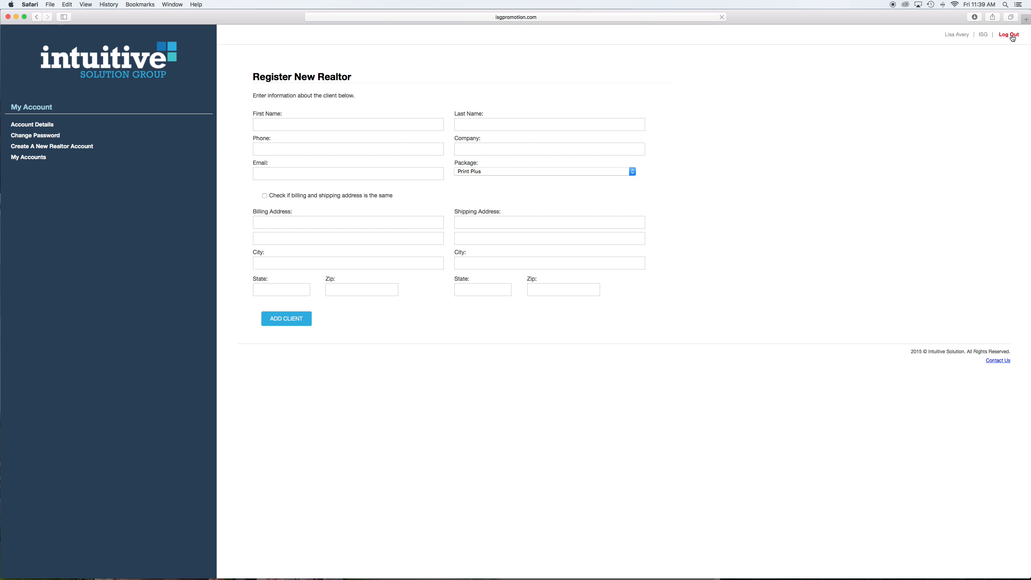
Log out, then sign in again with another saved autofill account.
click(1008, 34)
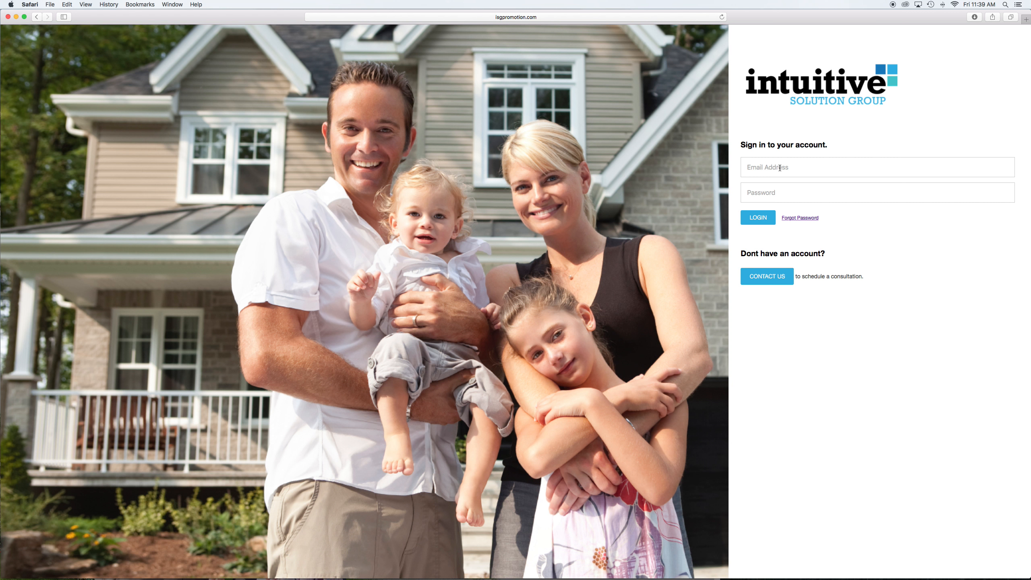
click(875, 167)
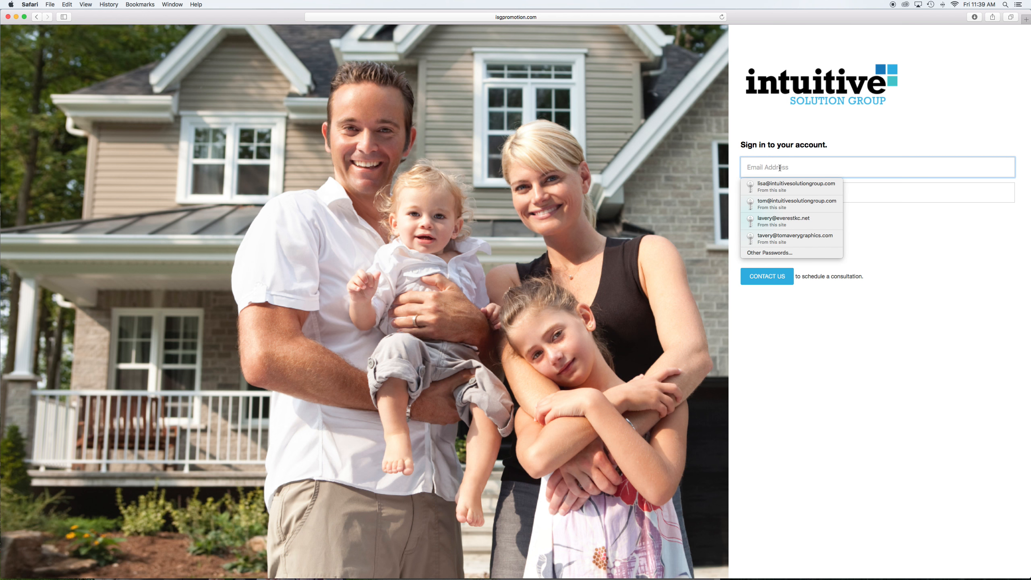
click(795, 239)
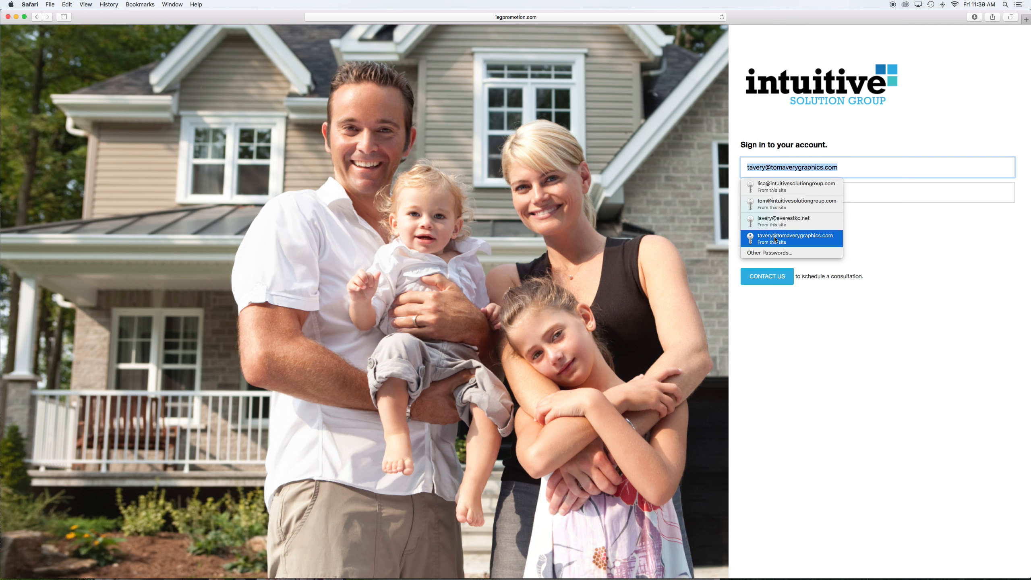
click(796, 238)
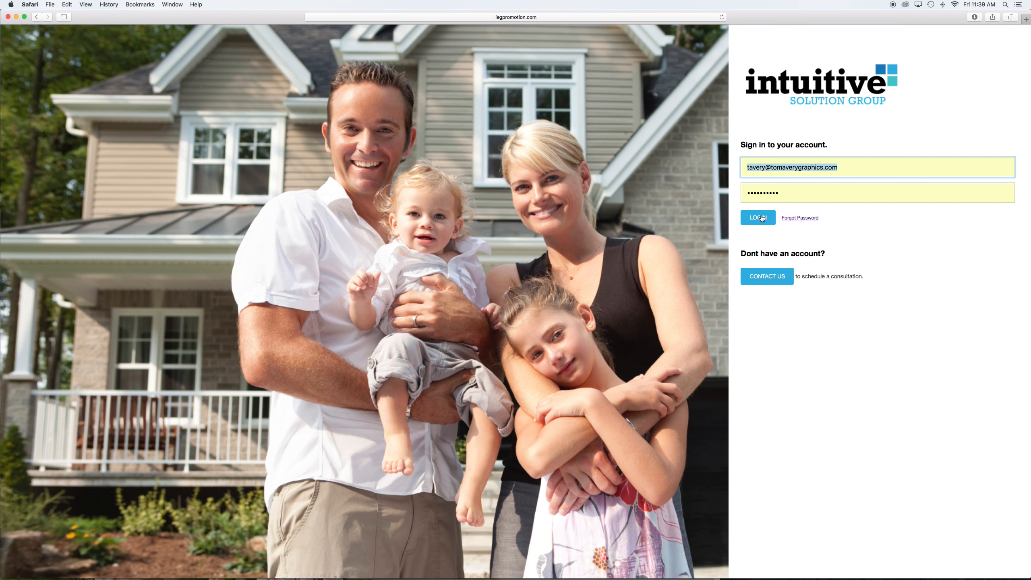
click(757, 217)
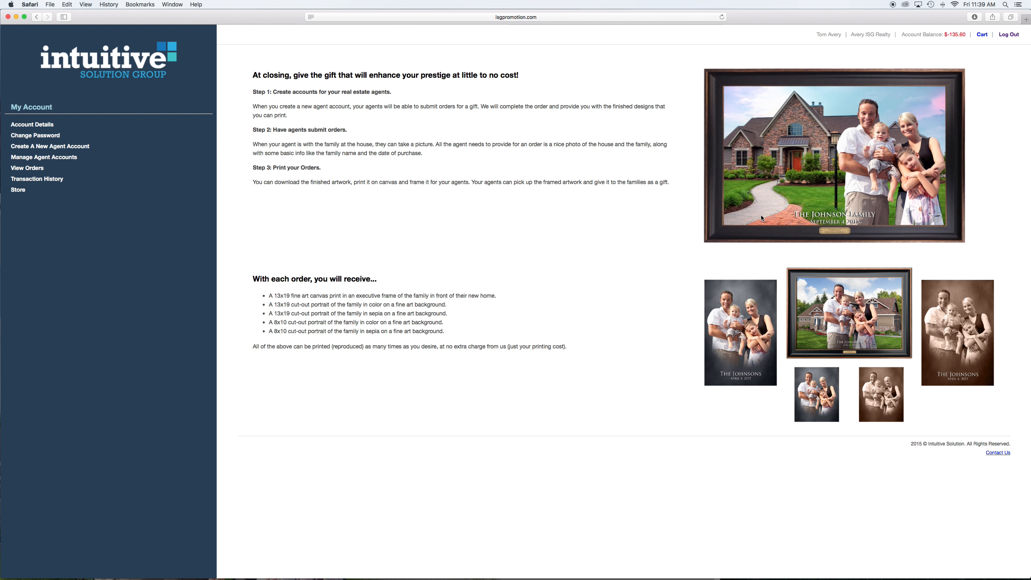
mouse_move(388, 137)
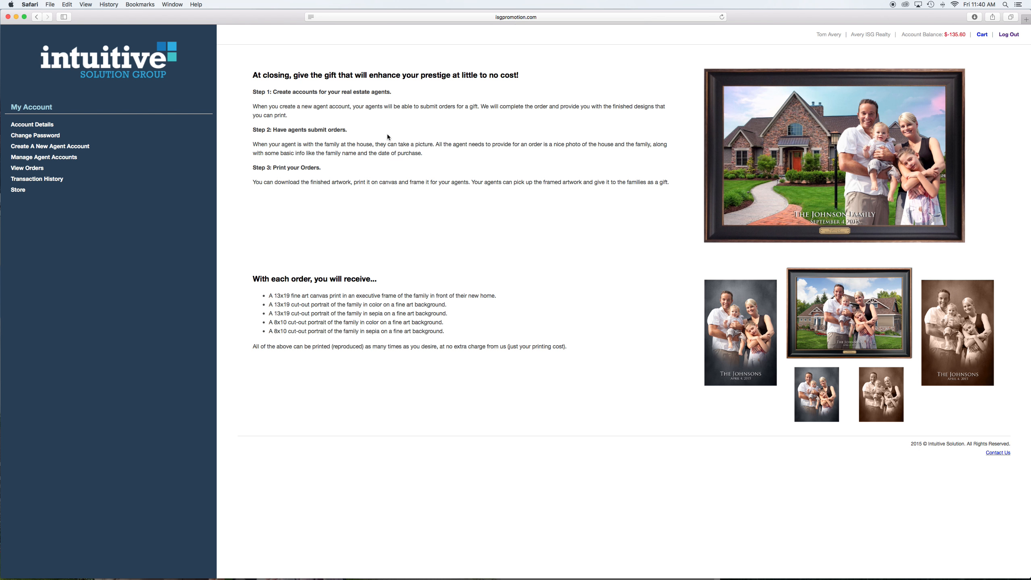
mouse_move(671, 329)
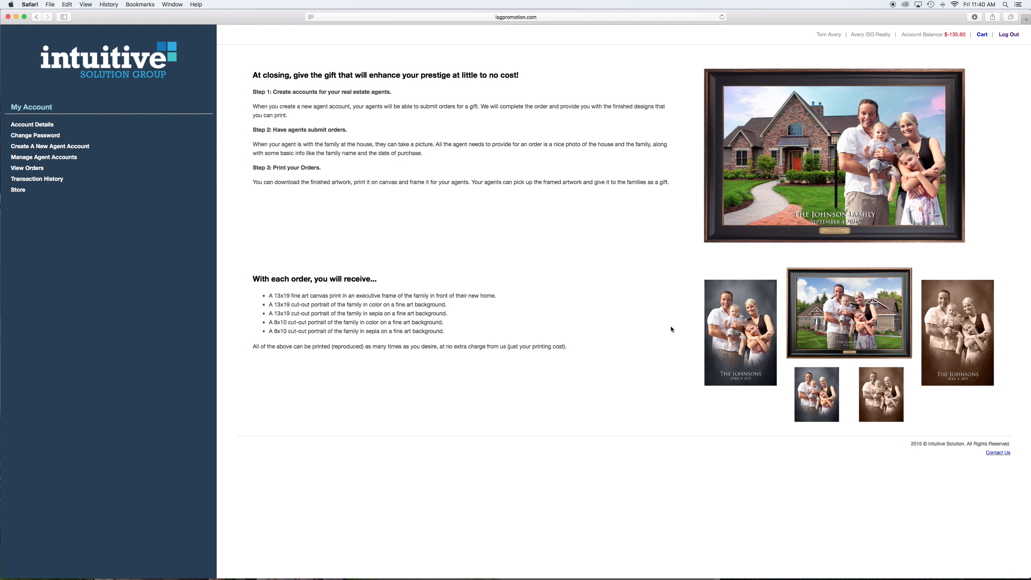
mouse_move(884, 367)
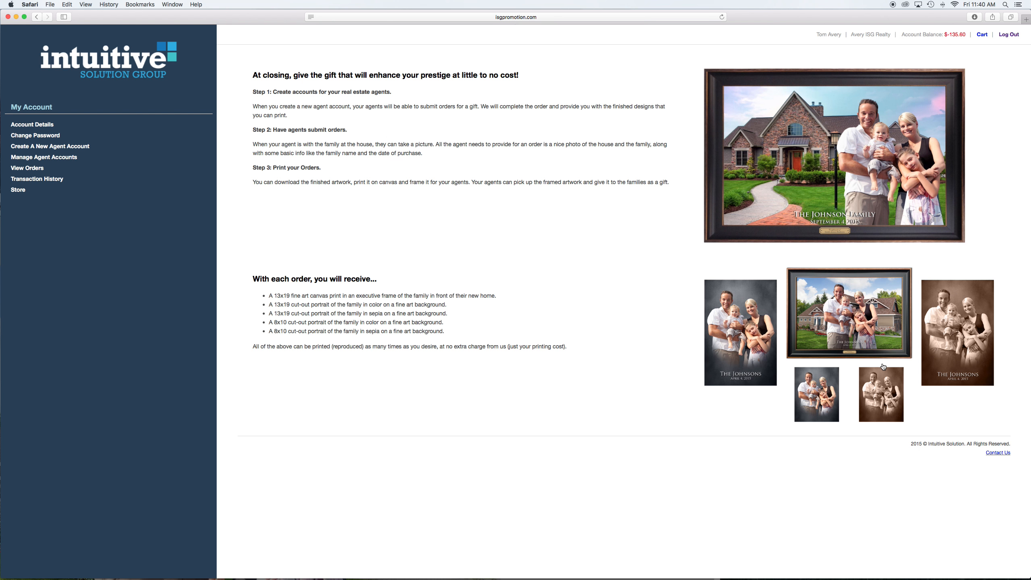
mouse_move(922, 406)
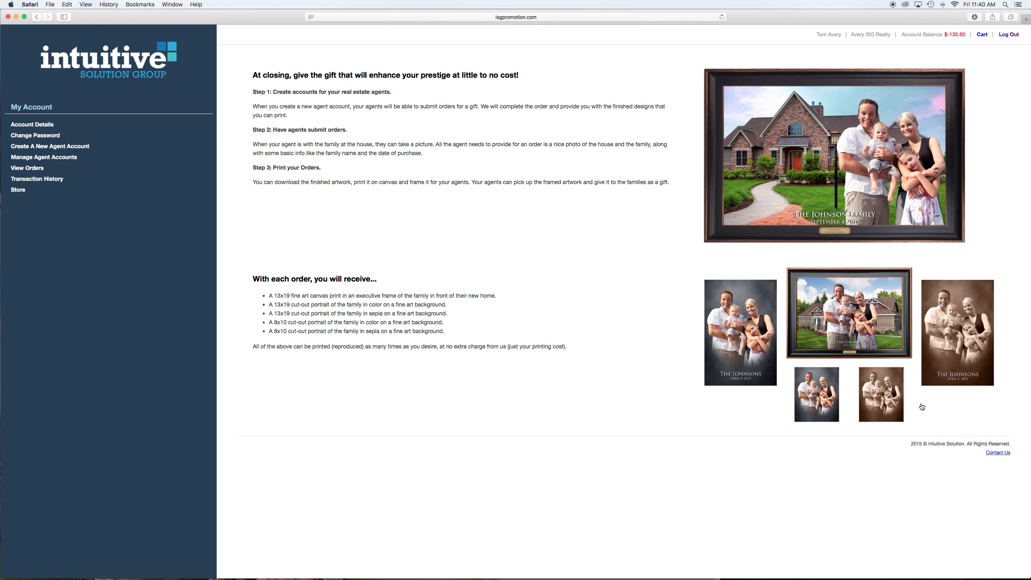
mouse_move(832, 321)
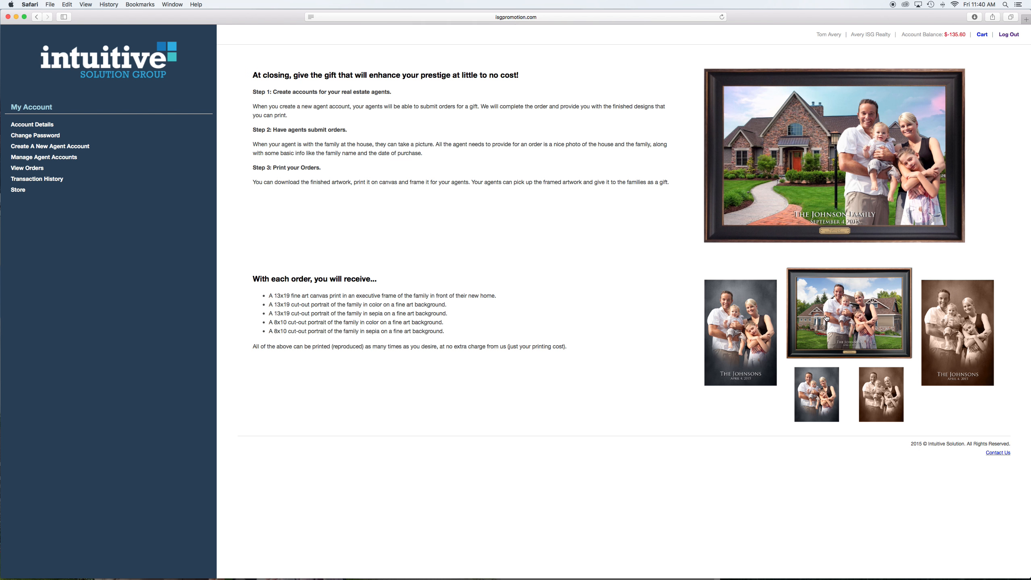
mouse_move(84, 195)
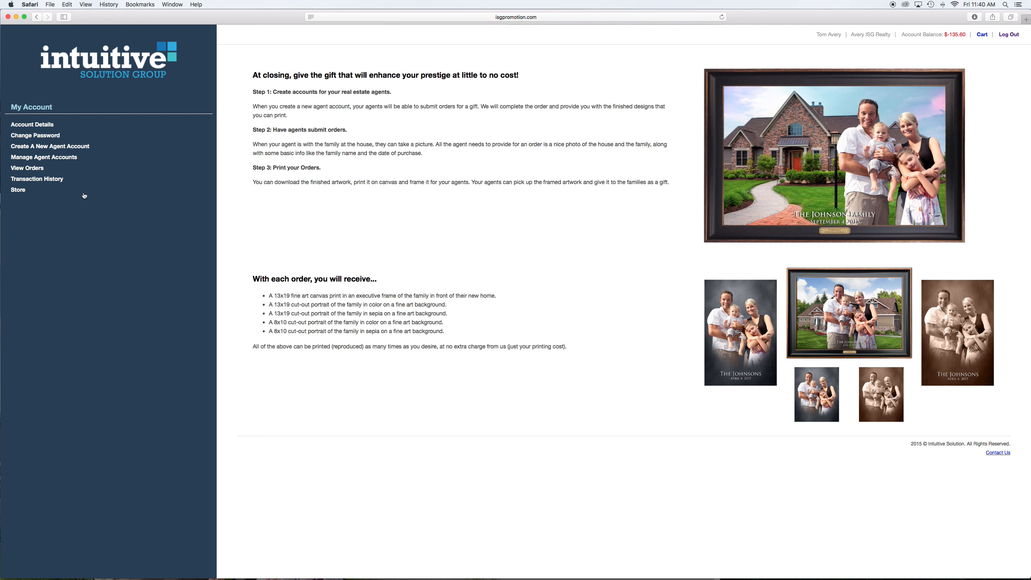
mouse_move(447, 203)
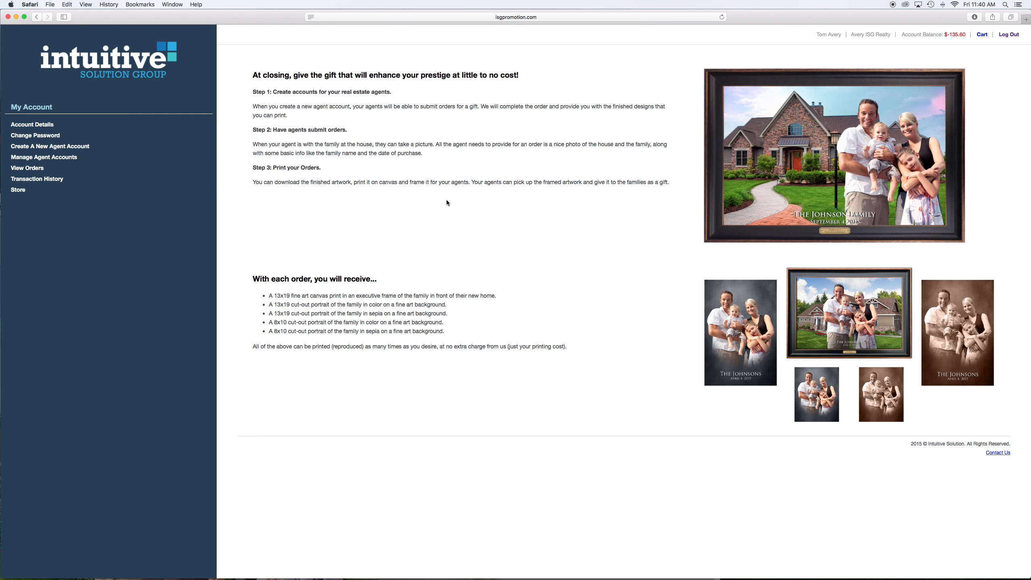
mouse_move(440, 202)
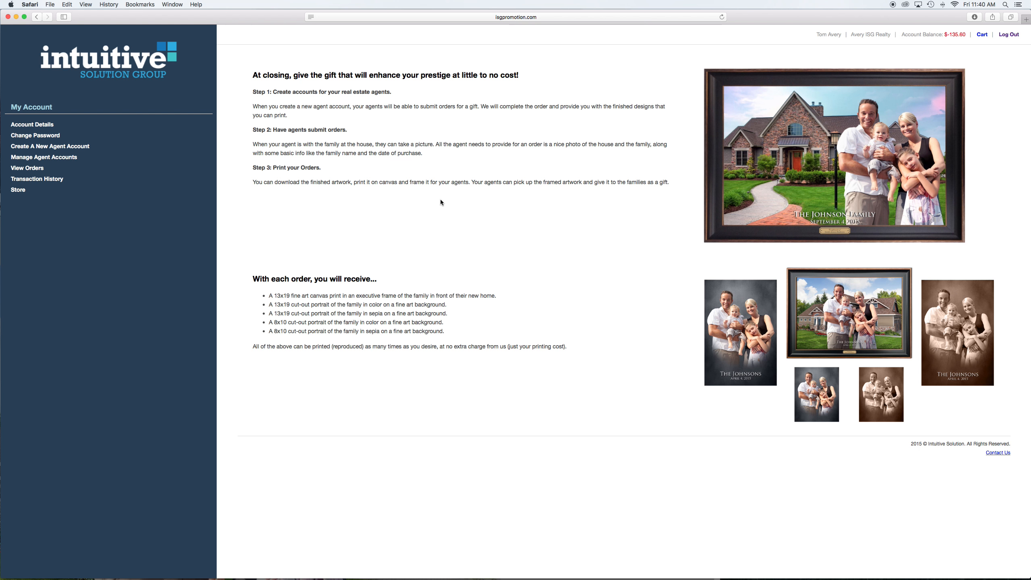
mouse_move(149, 200)
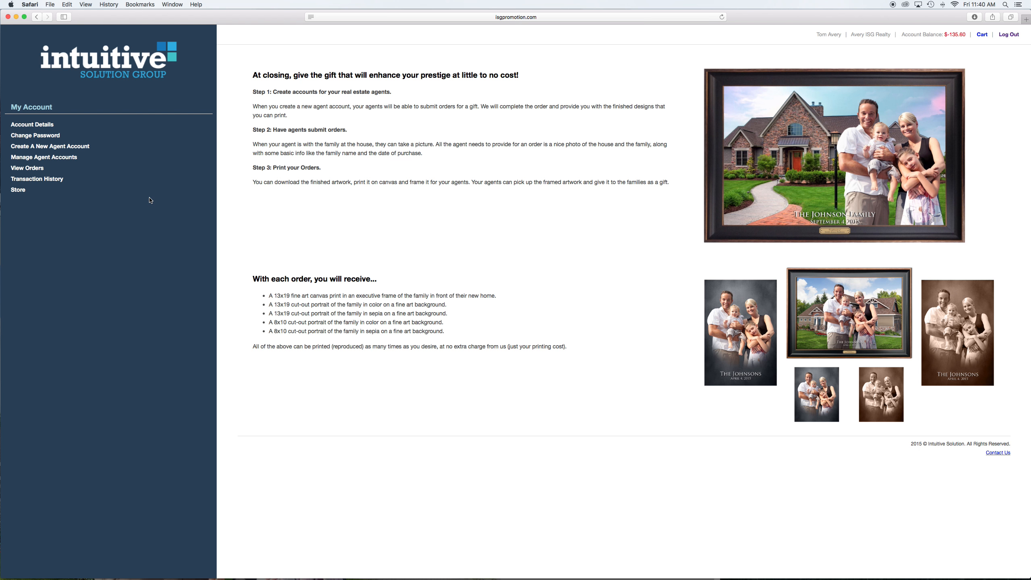
mouse_move(43, 156)
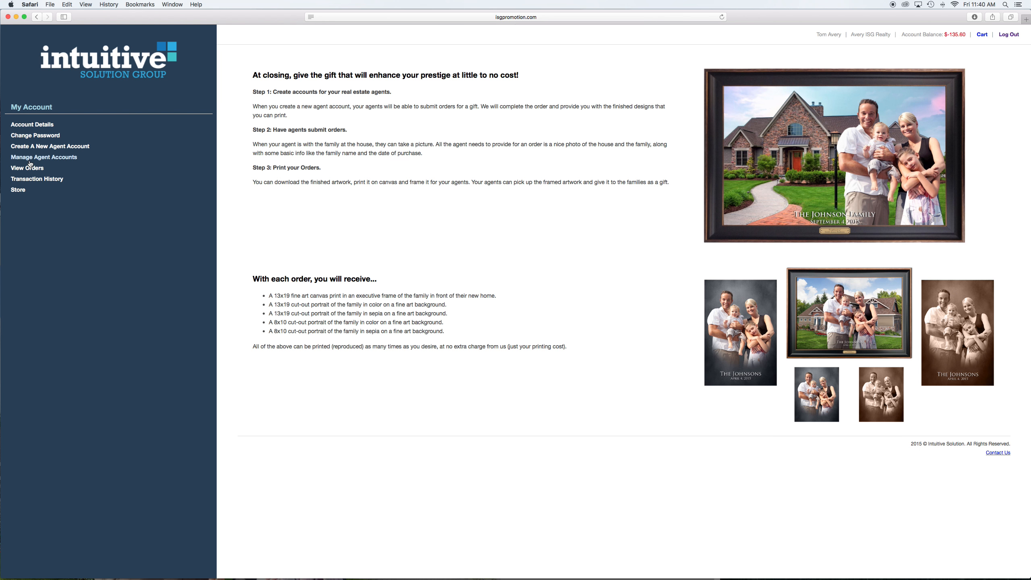
mouse_move(27, 151)
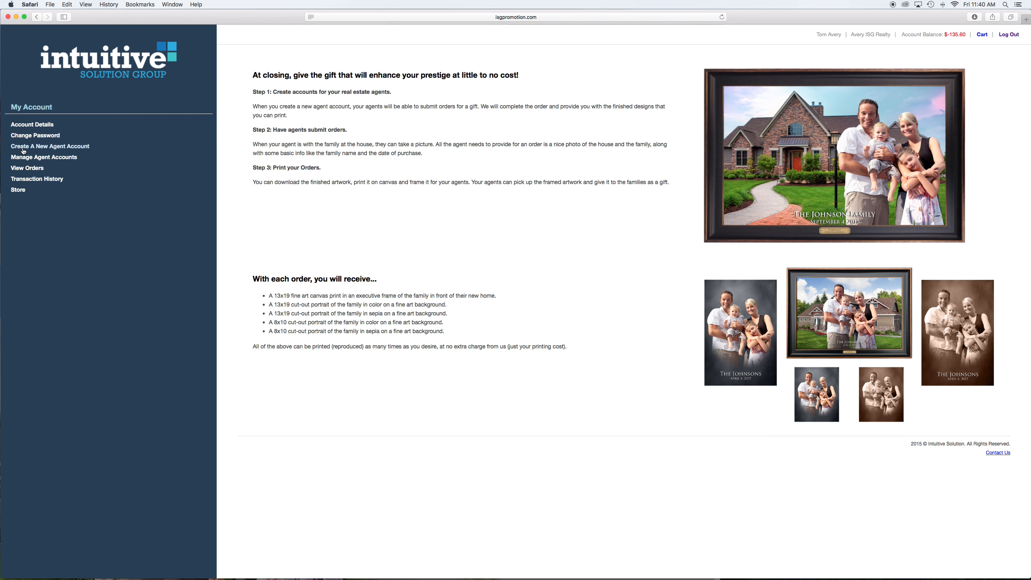
Review the new-agent form and an agent's editable account info, returning to Manage Agent Accounts.
click(50, 145)
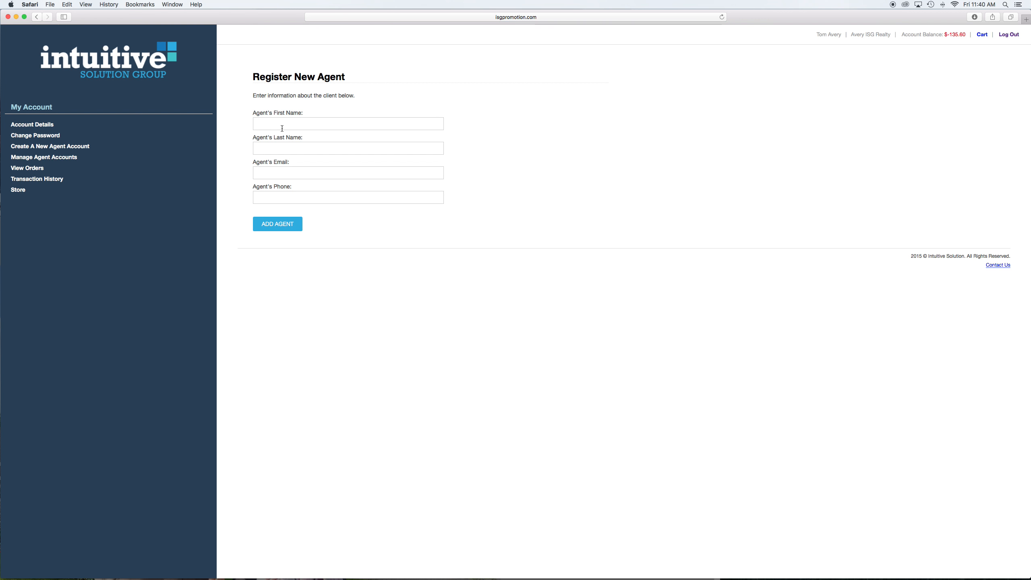
mouse_move(284, 193)
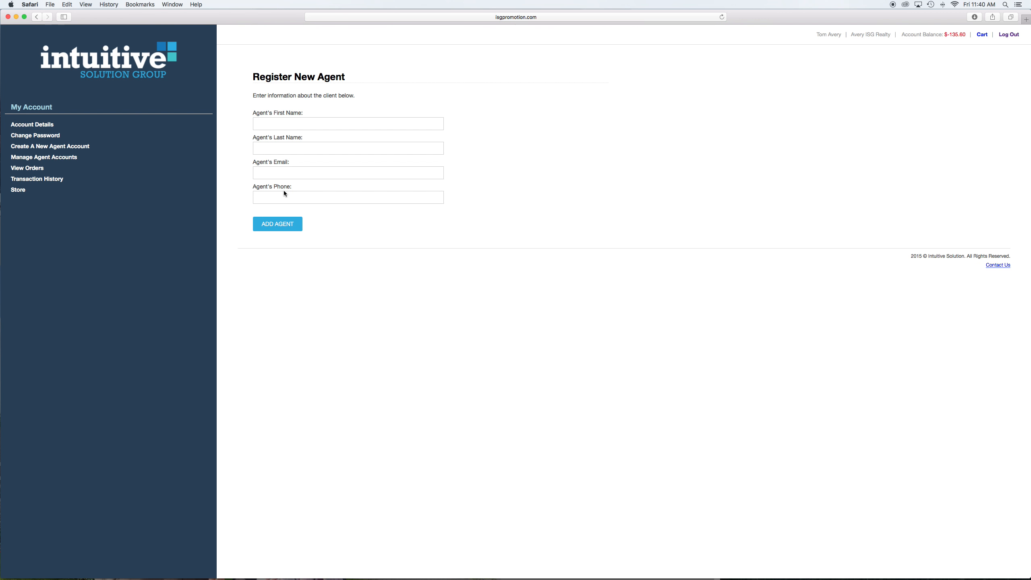
mouse_move(286, 228)
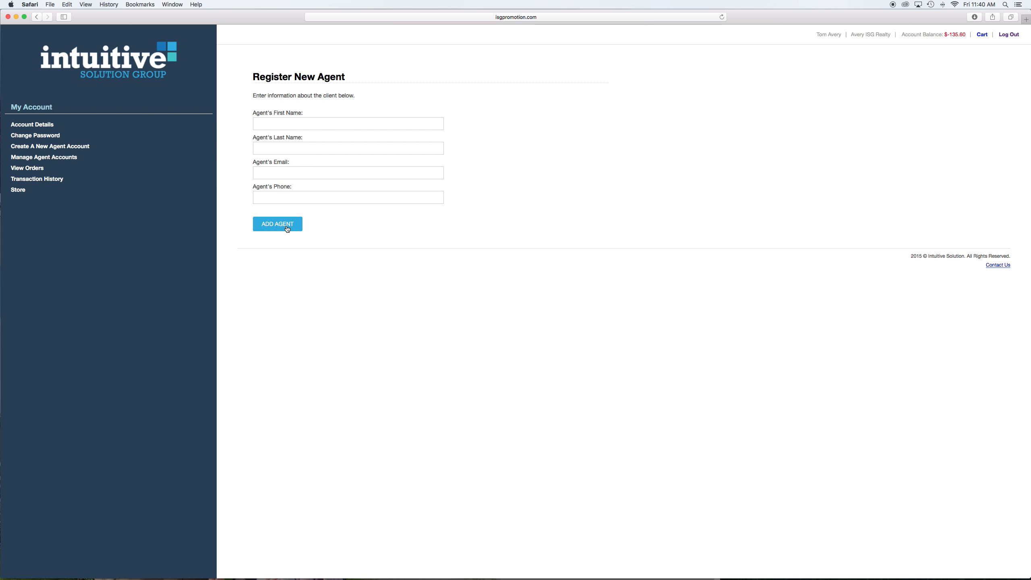
mouse_move(44, 158)
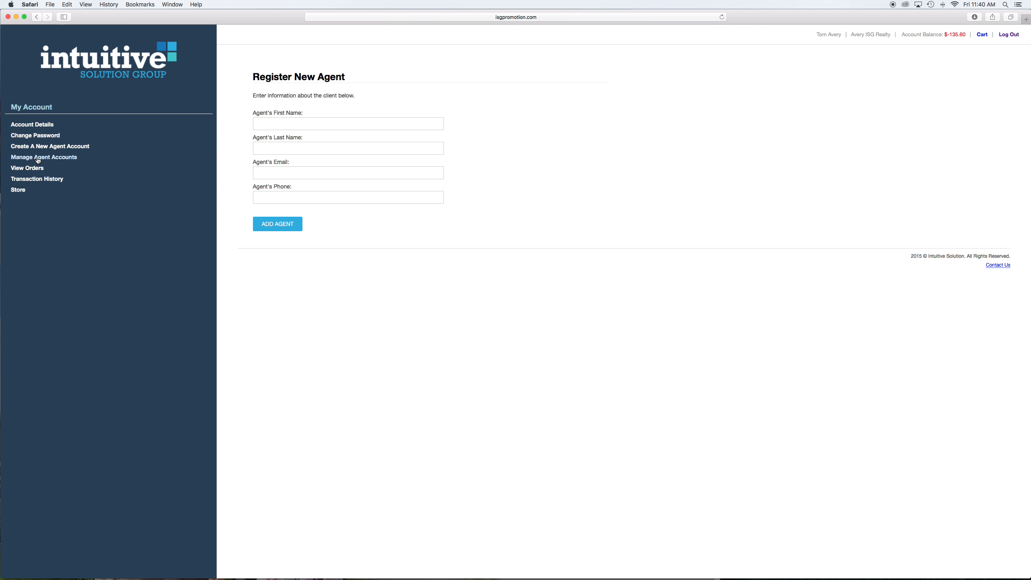
click(44, 157)
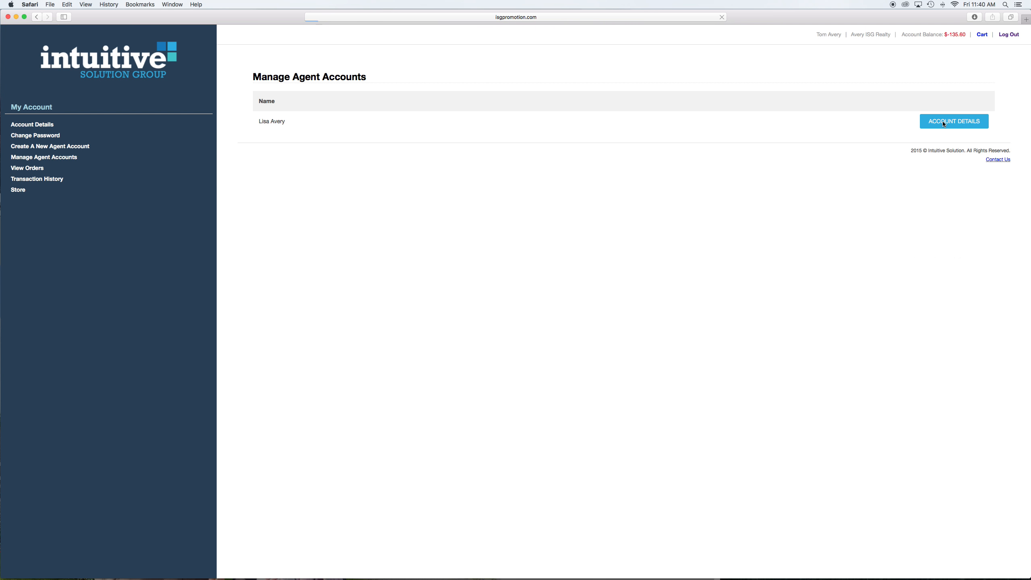
click(954, 121)
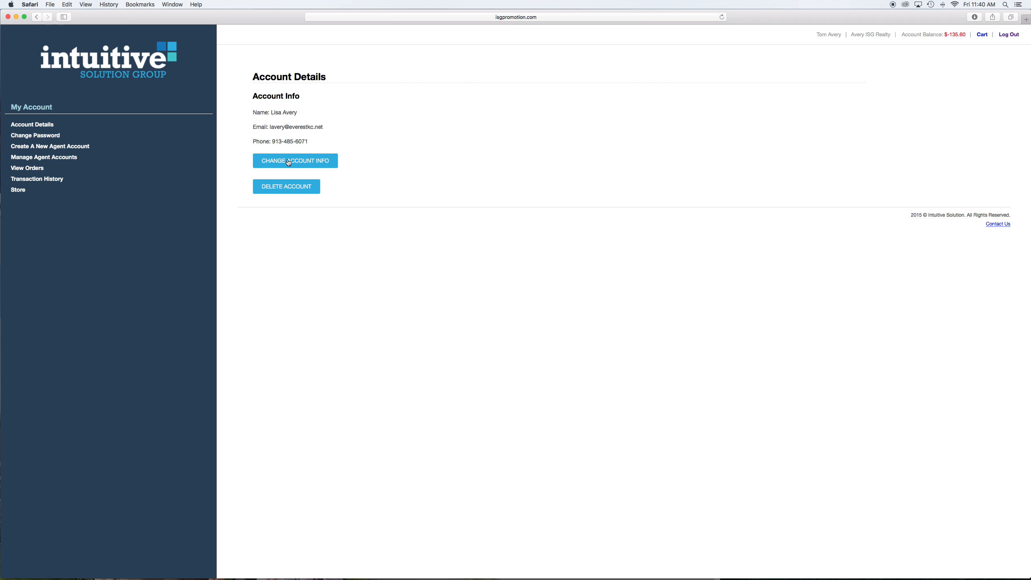
click(295, 160)
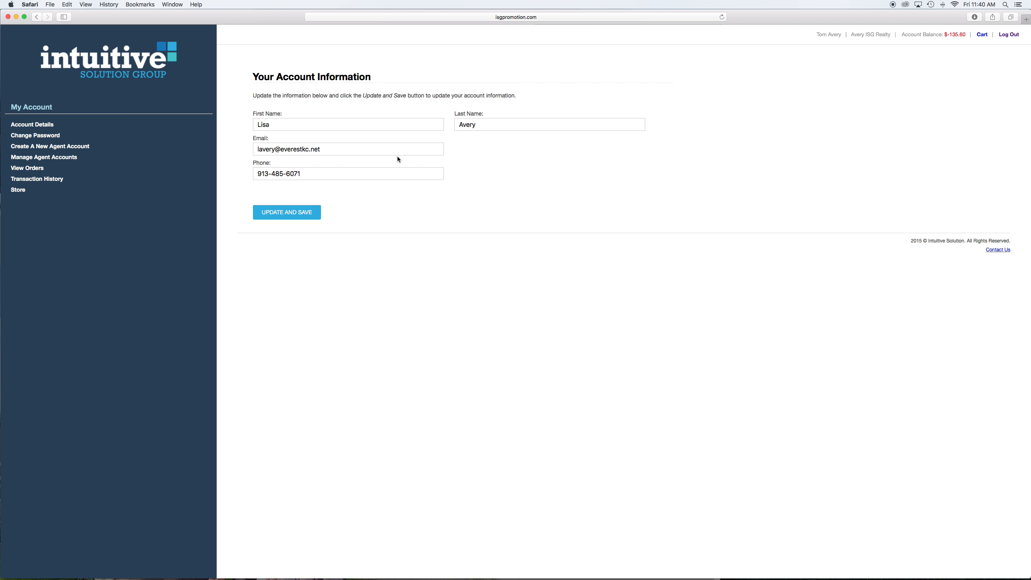
mouse_move(374, 195)
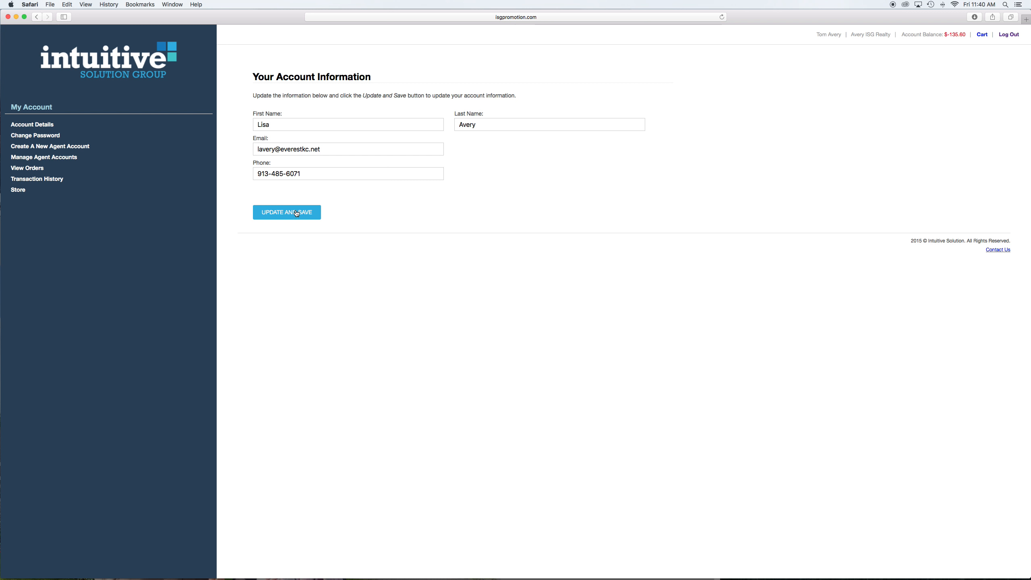
mouse_move(27, 171)
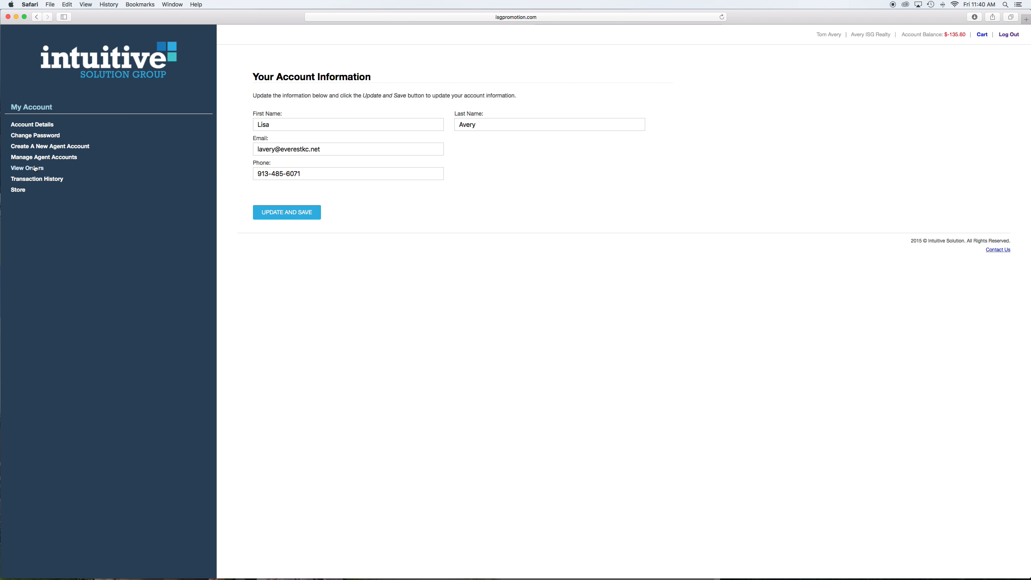
click(43, 157)
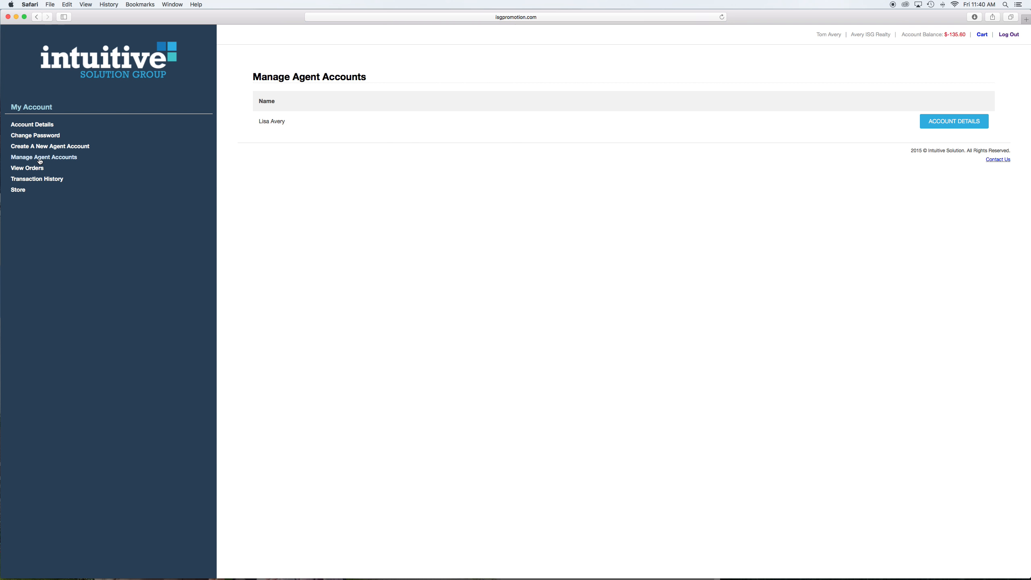
View the orders list with the completed Smiths order, then log out of the broker account.
click(49, 146)
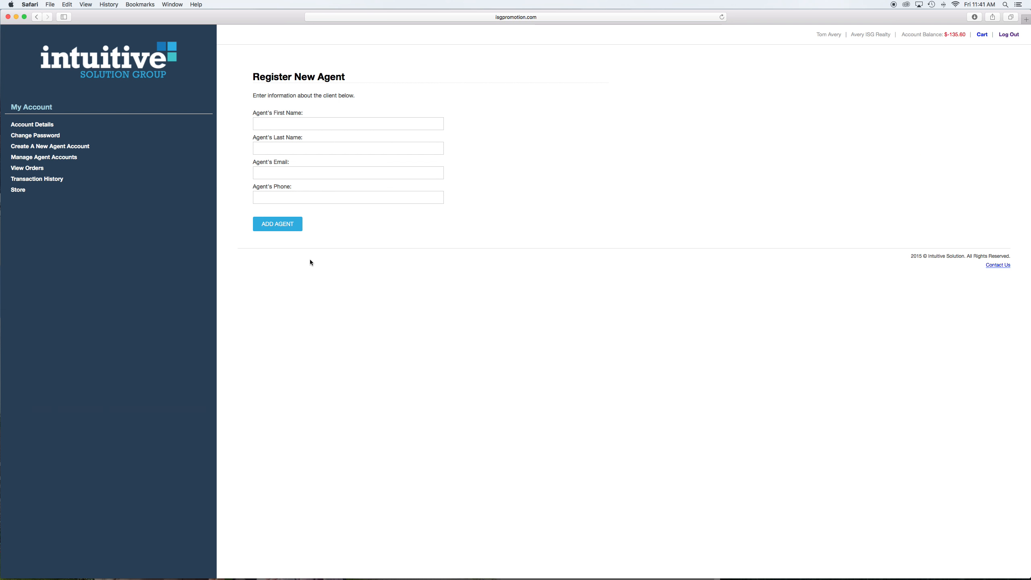
click(27, 168)
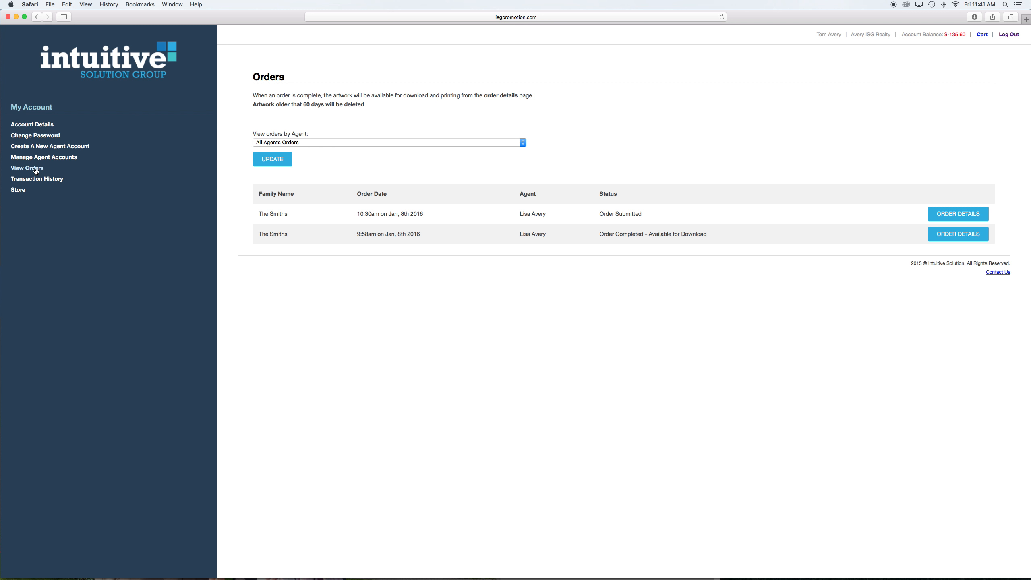
mouse_move(750, 142)
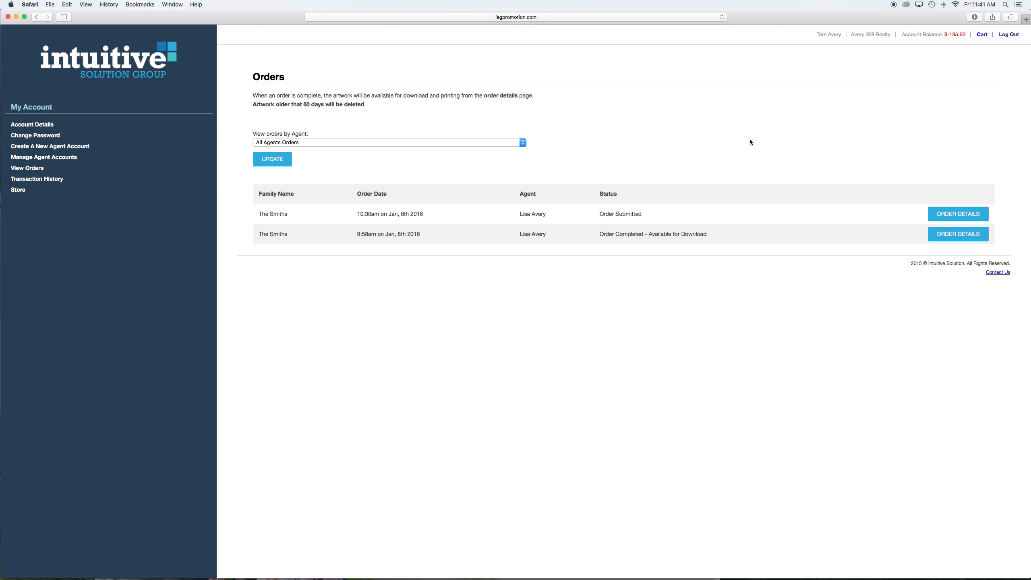
click(1007, 33)
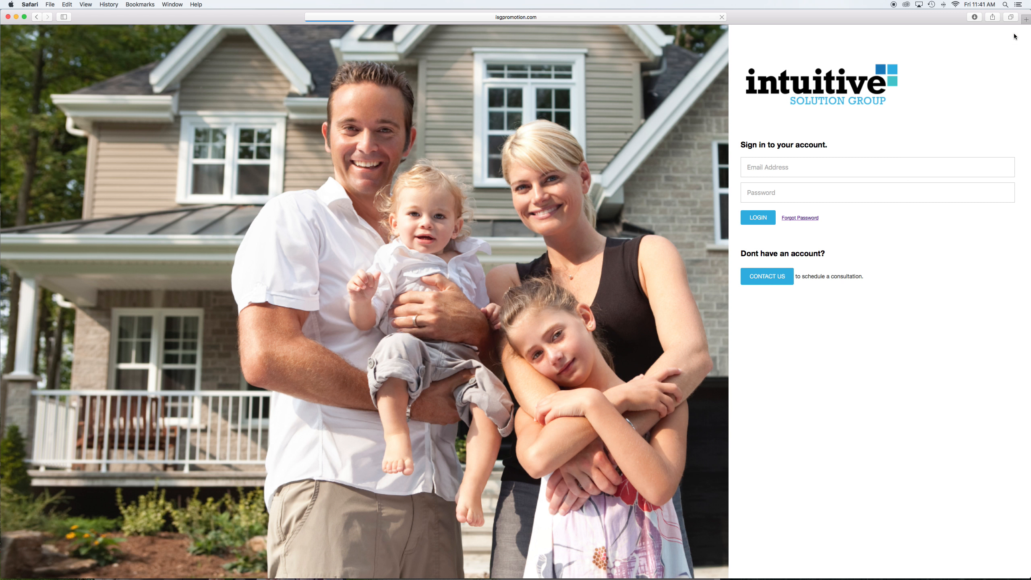
Sign in as the agent with saved credentials and start a new order.
click(877, 167)
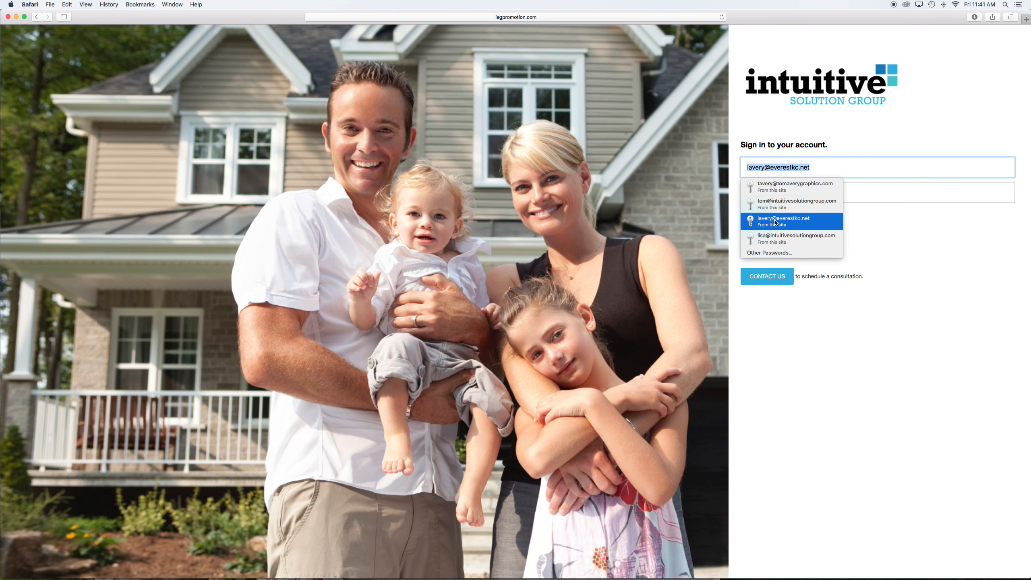
click(782, 220)
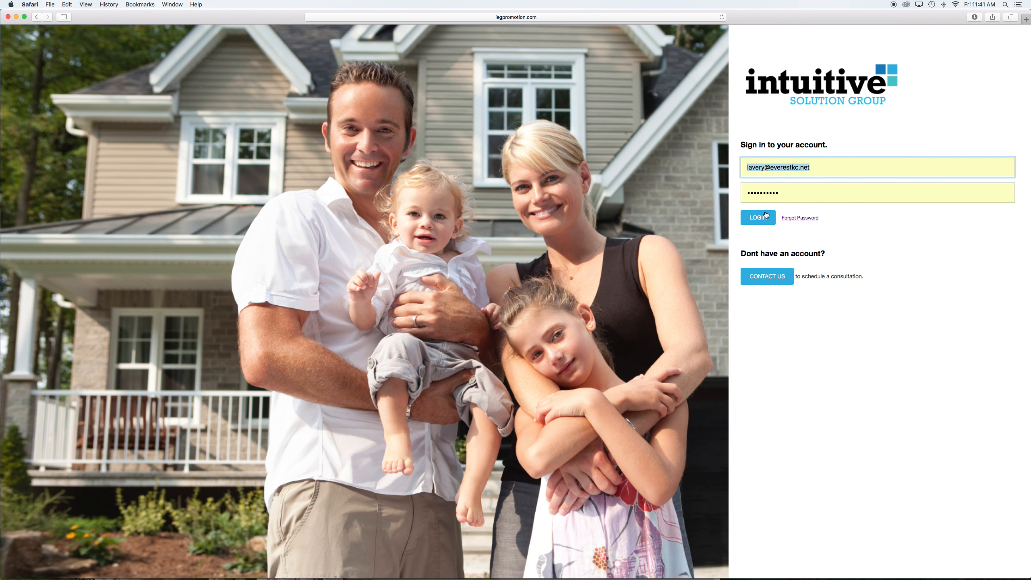
click(758, 217)
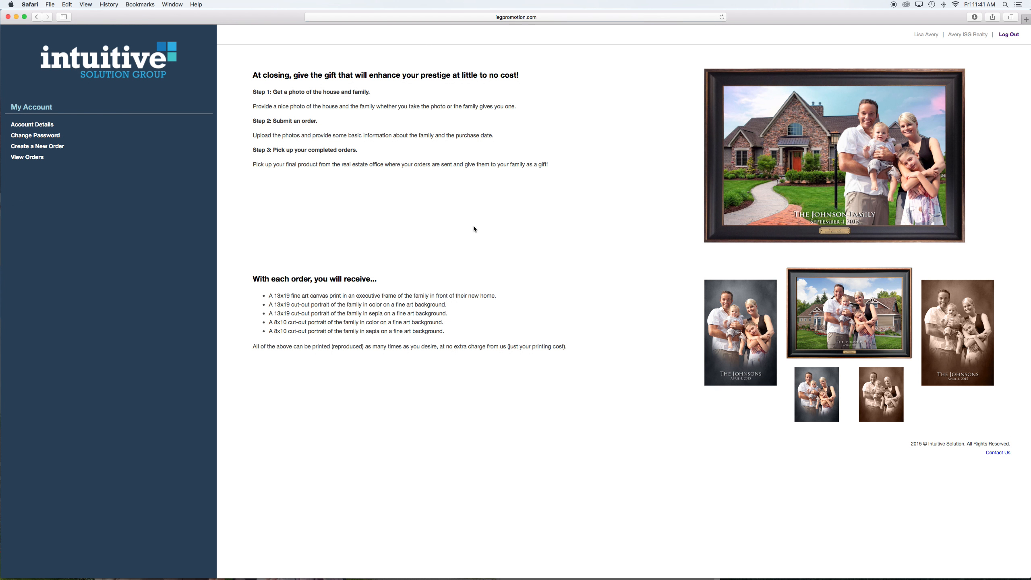
mouse_move(174, 176)
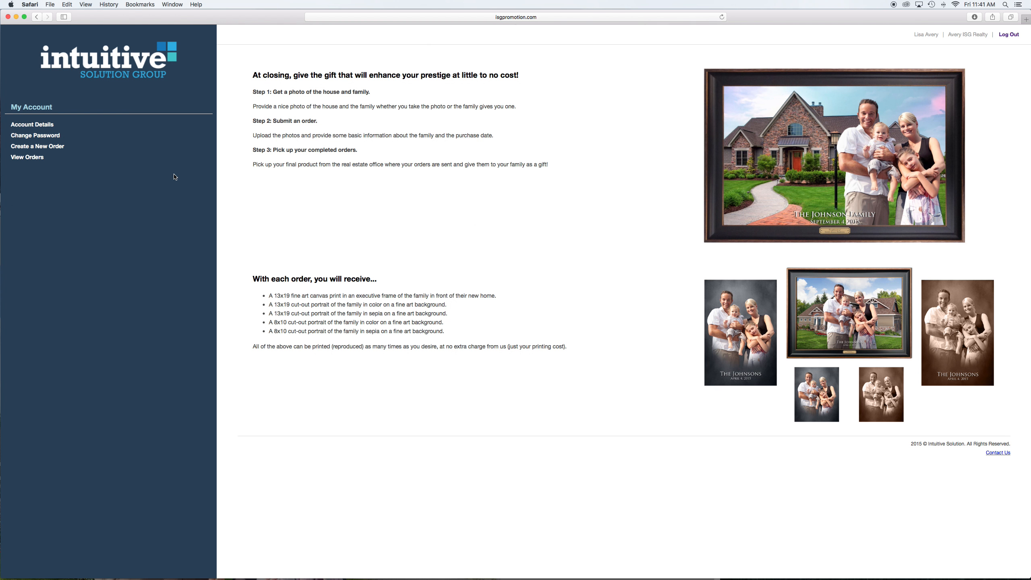
mouse_move(386, 195)
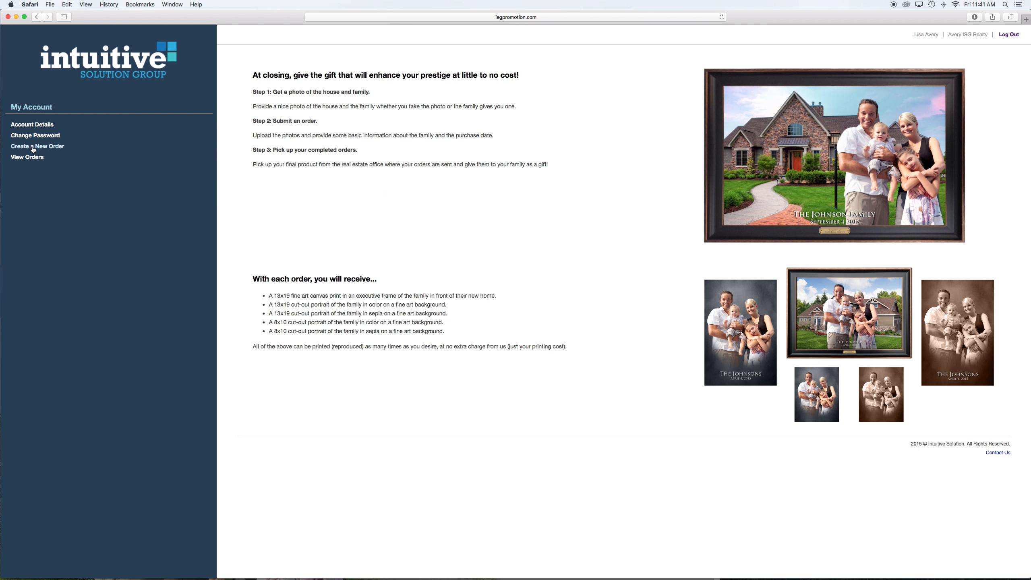
click(38, 146)
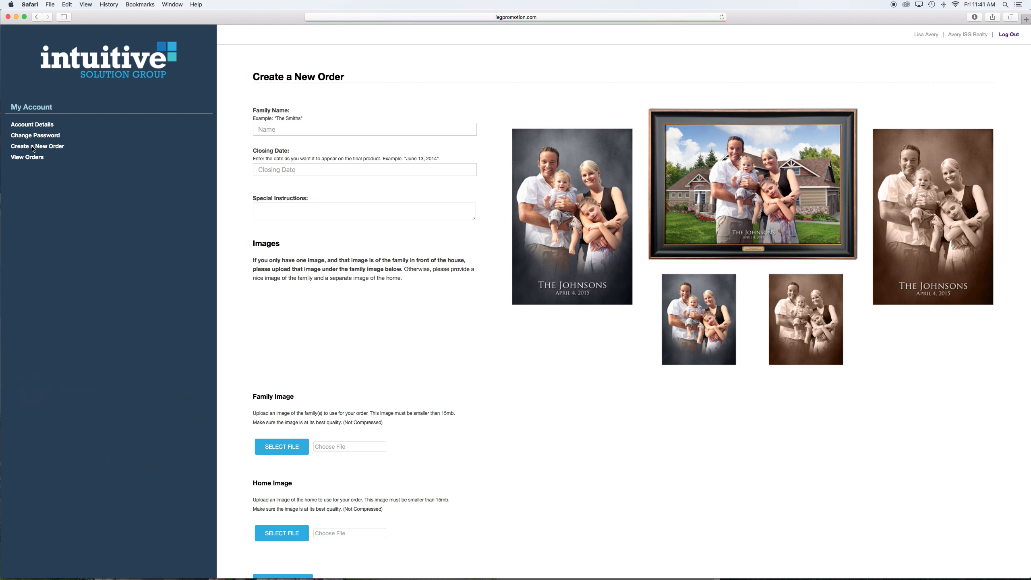
Enter family name 'The Smiths' and closing date 'June 12, 2015'.
click(364, 129)
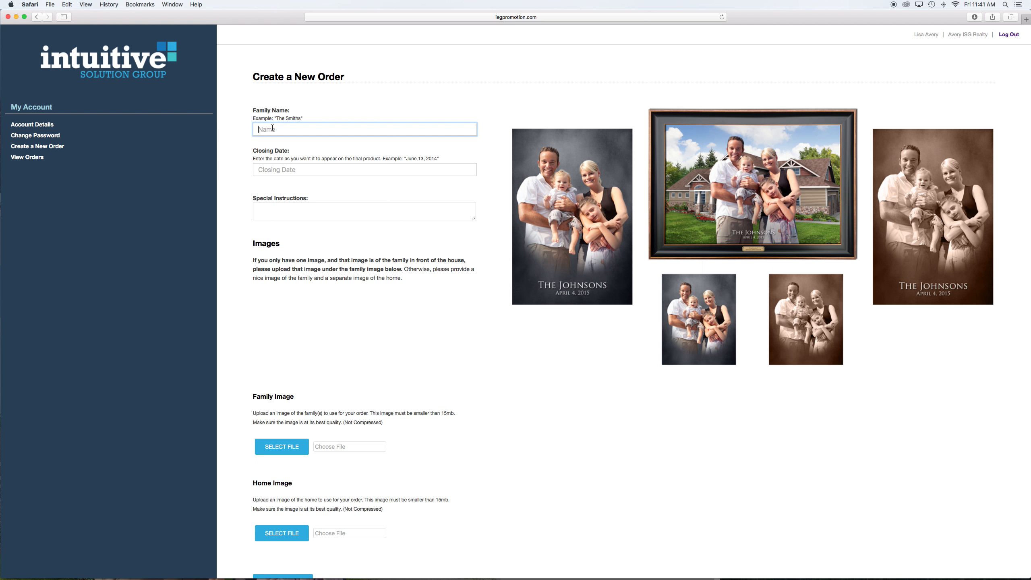
text(The Smiths)
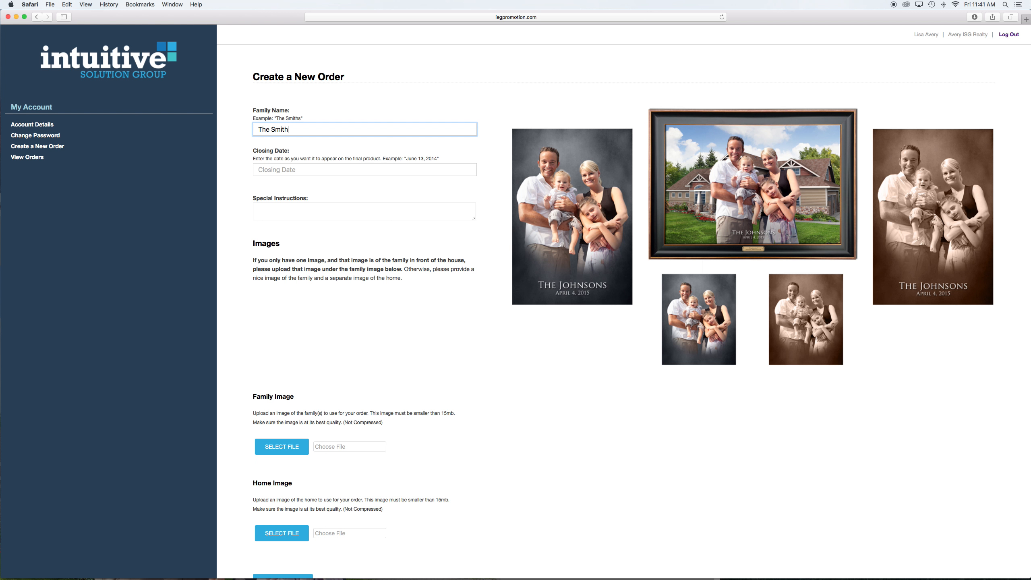
click(363, 169)
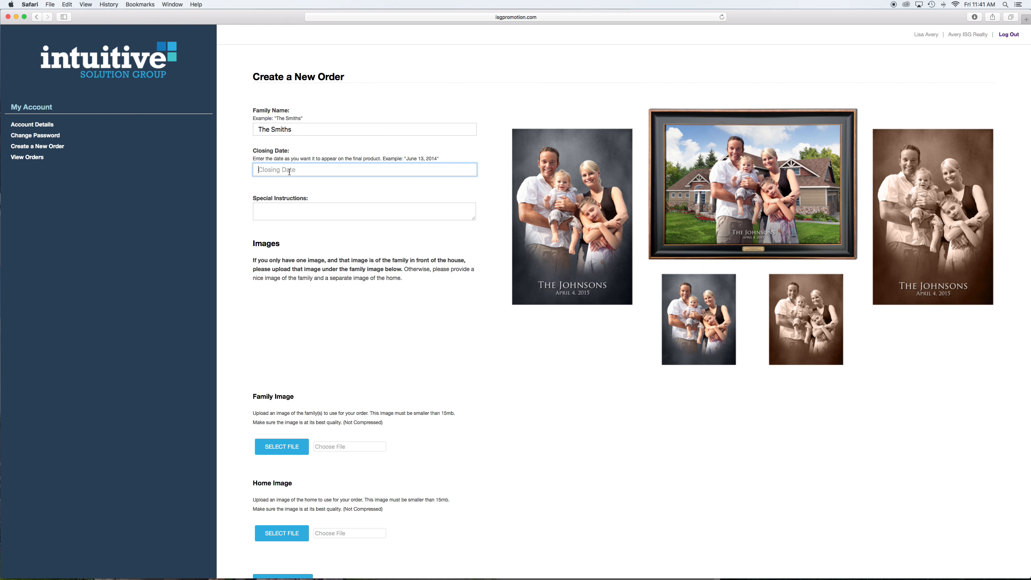
text(June 1)
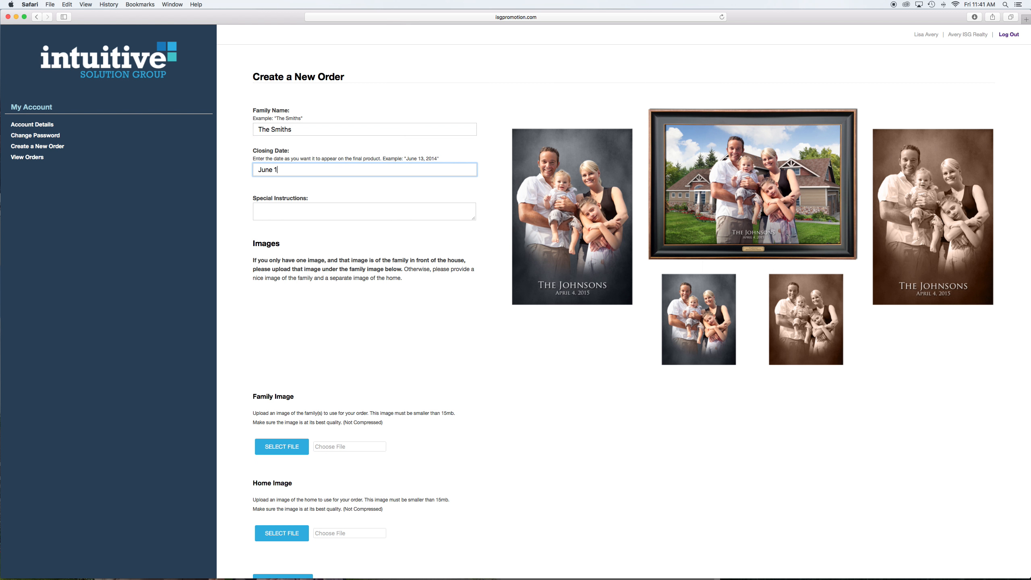
text(2, 2015)
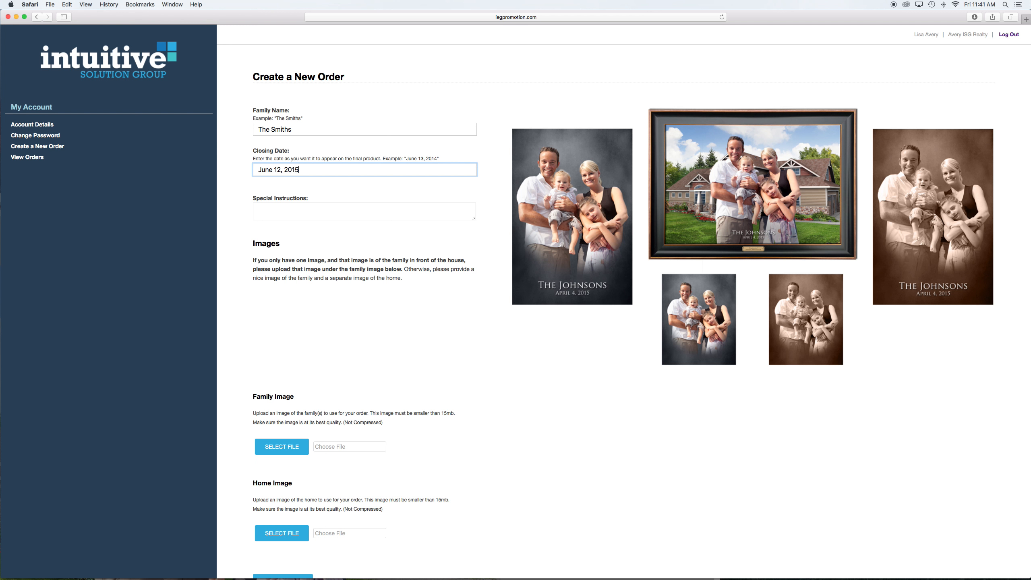
Enter the placement note in Special Instructions.
click(363, 211)
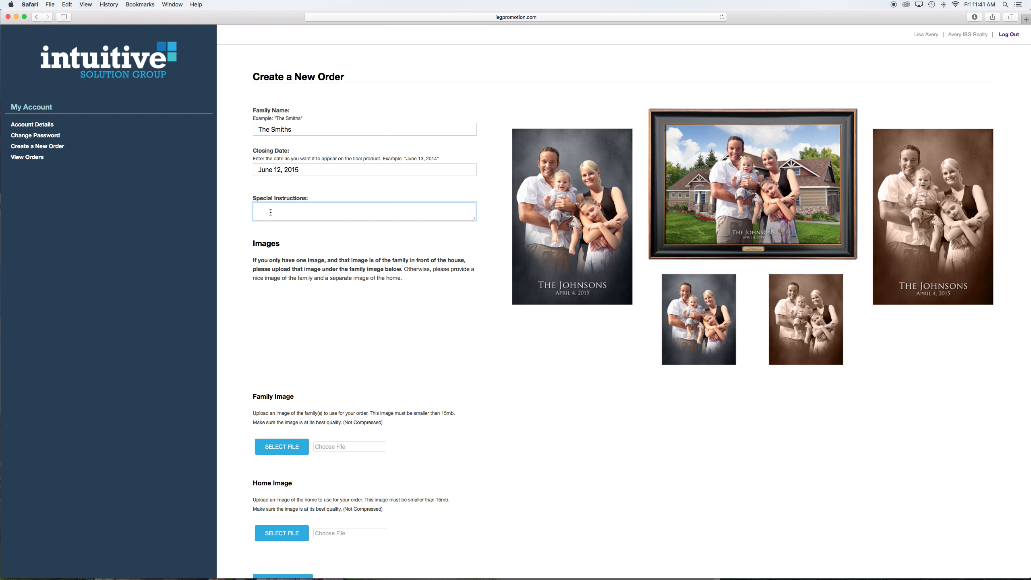
text(Please put family to the right in front of the two wind)
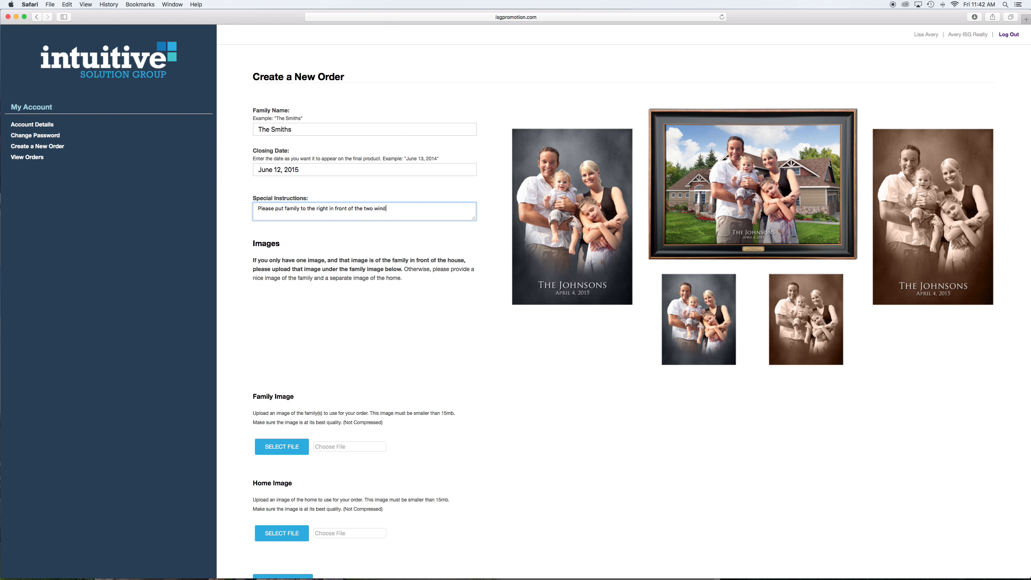
text(ows)
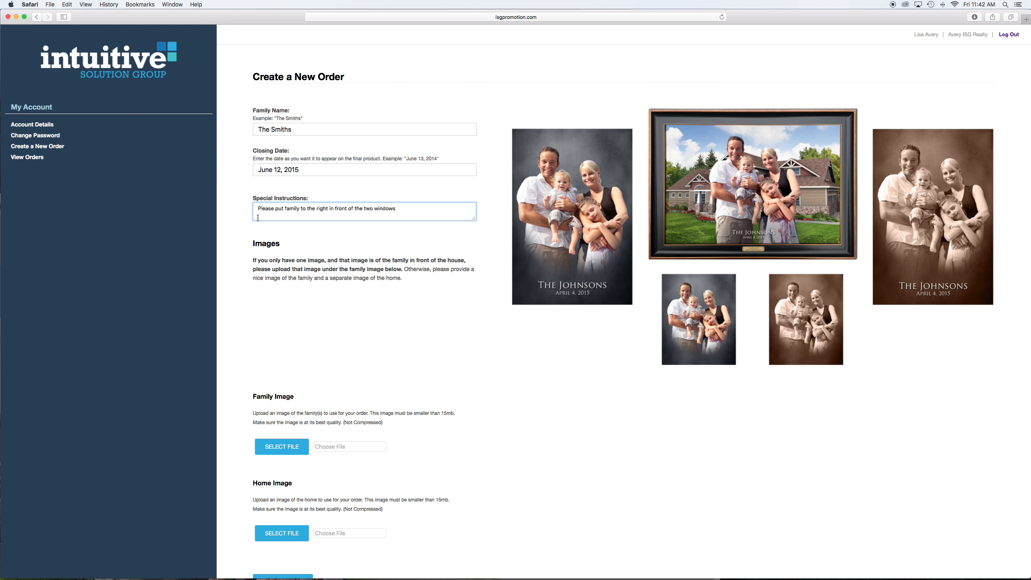
mouse_move(292, 217)
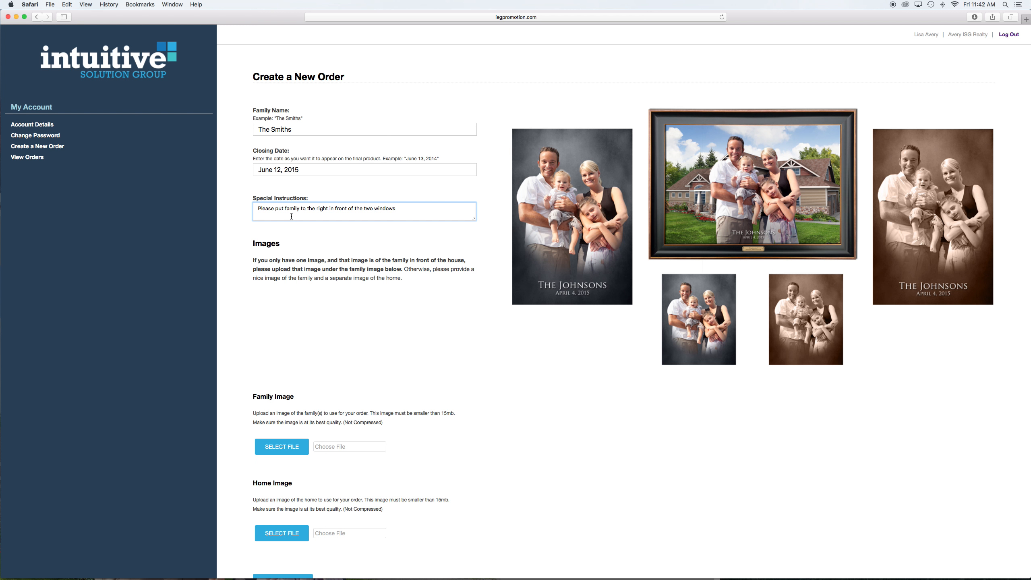
mouse_move(283, 438)
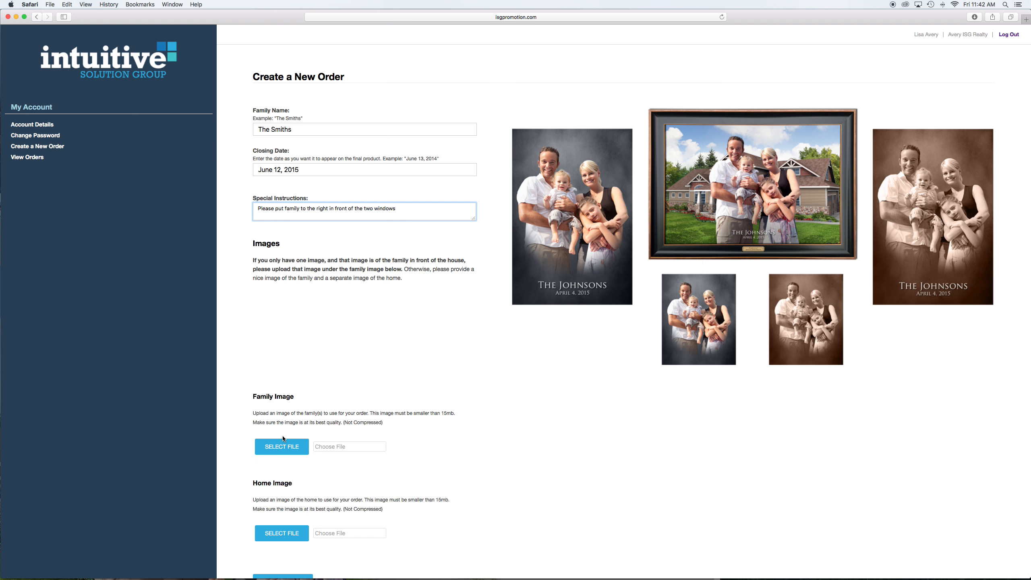
Bring up the file chooser for the order's Family Image.
scroll(down, 3)
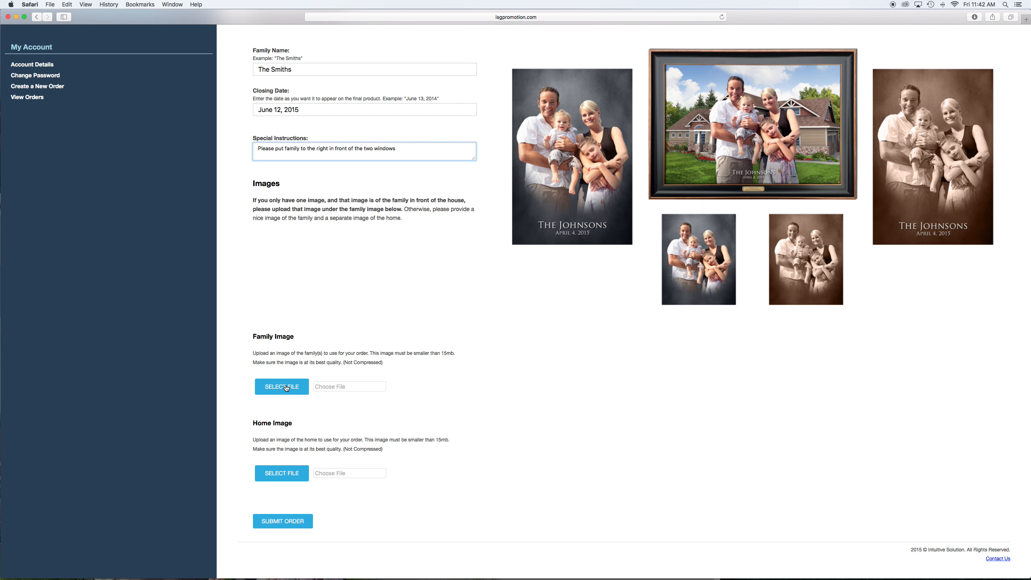
mouse_move(321, 341)
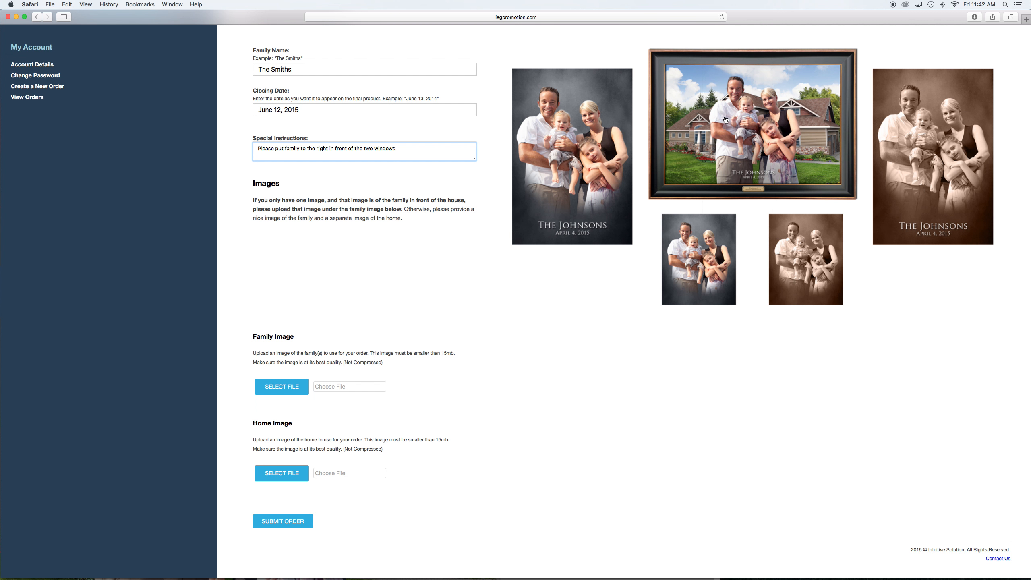
click(395, 148)
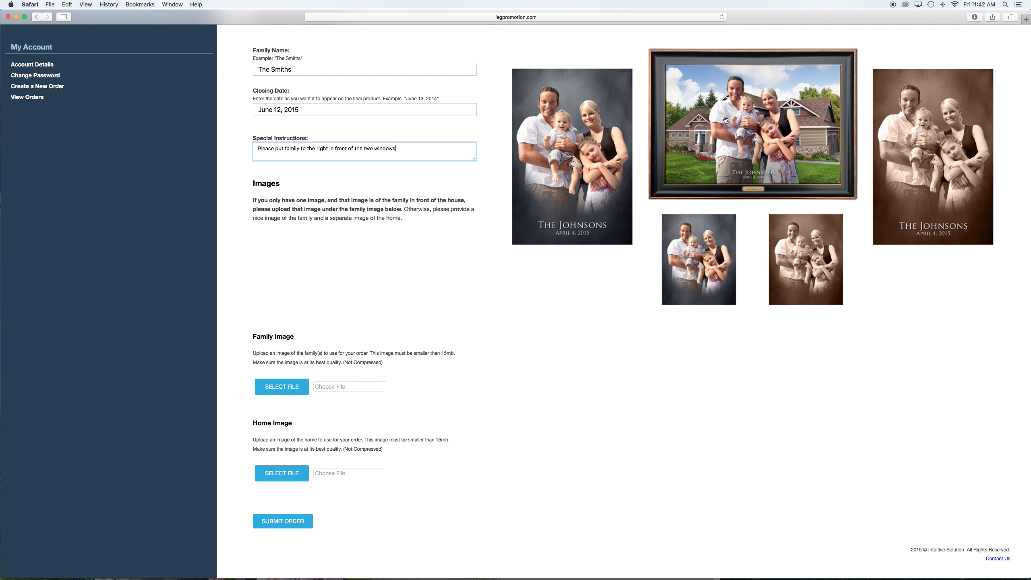
mouse_move(306, 353)
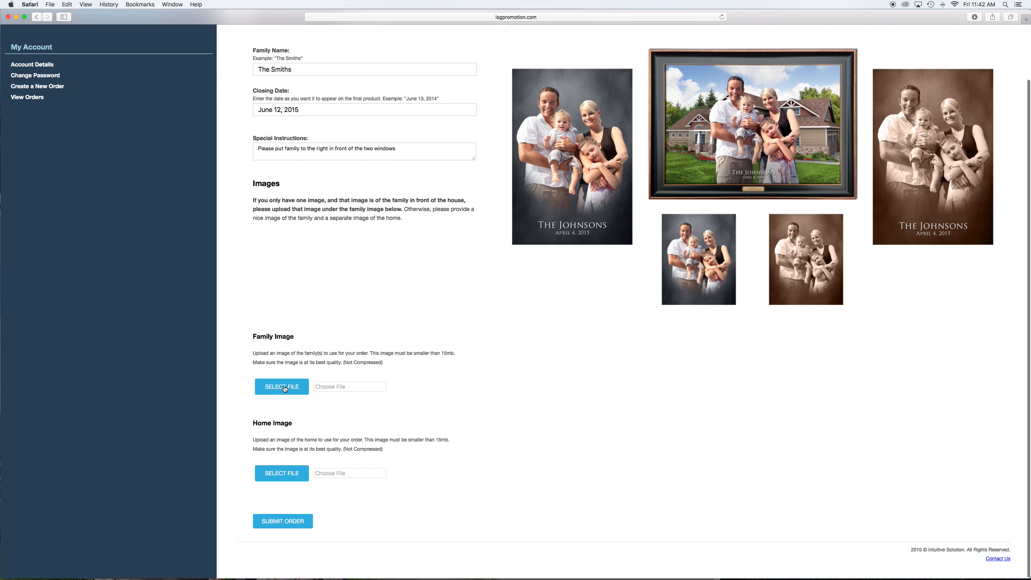
click(281, 386)
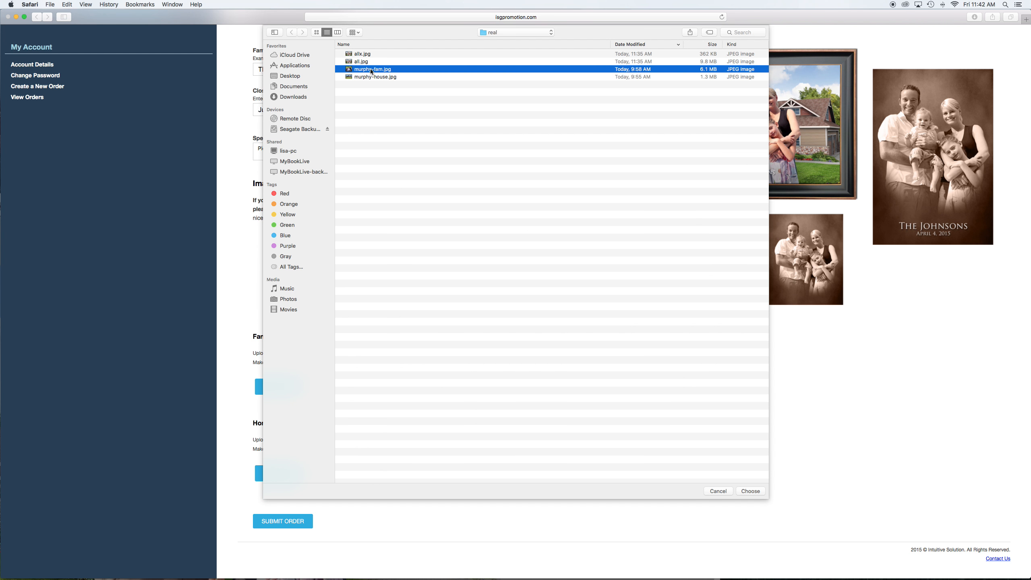
Choose murphy-fam.jpg and upload it as the family image.
click(750, 491)
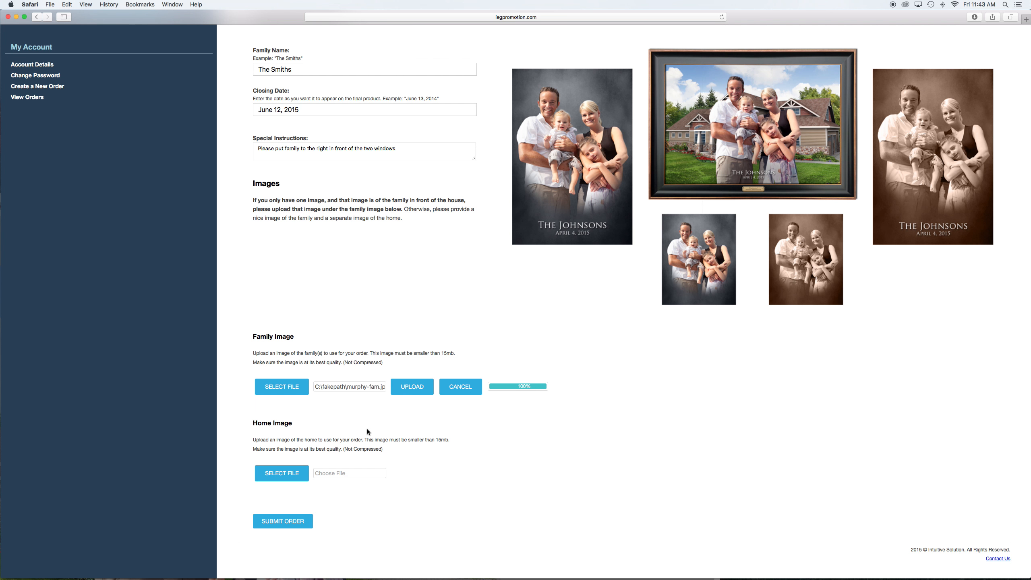
click(411, 386)
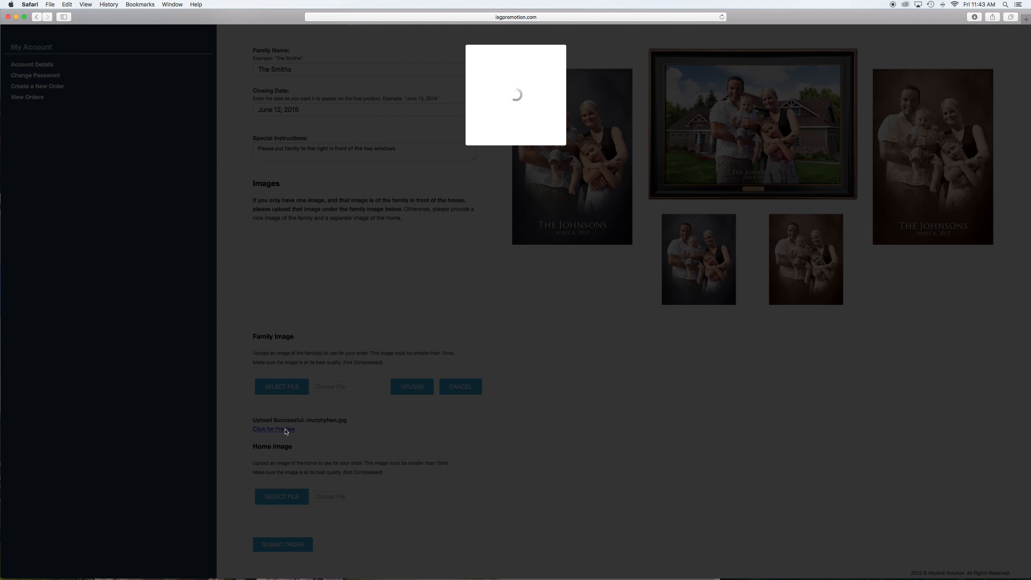
Preview the uploaded family photo and close the preview.
click(272, 428)
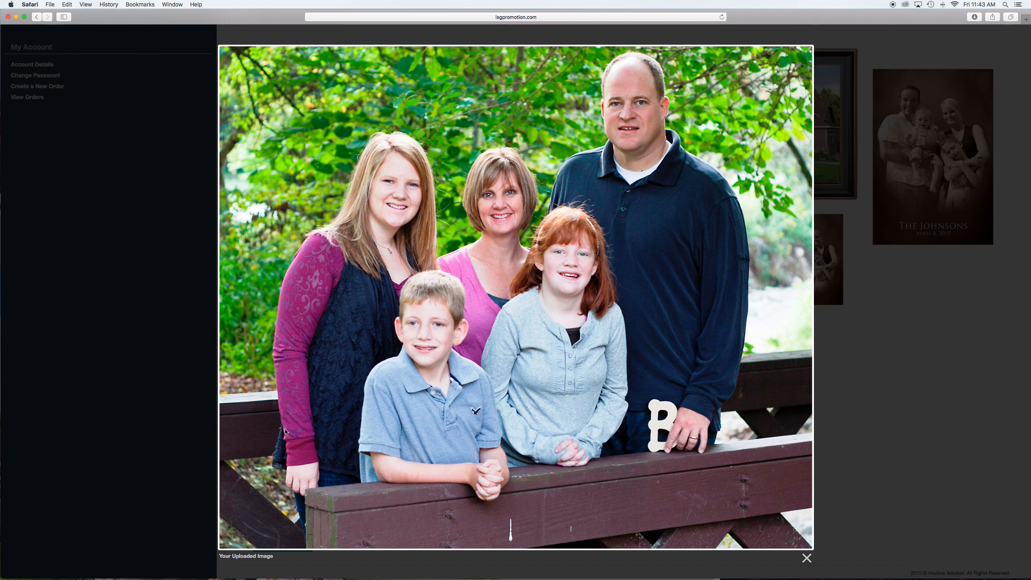
mouse_move(590, 506)
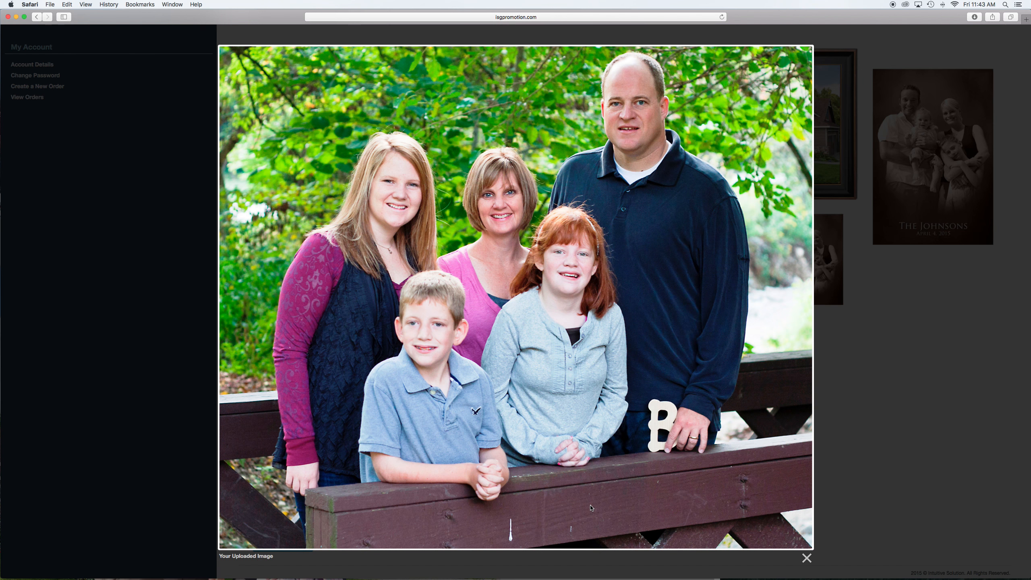
mouse_move(731, 419)
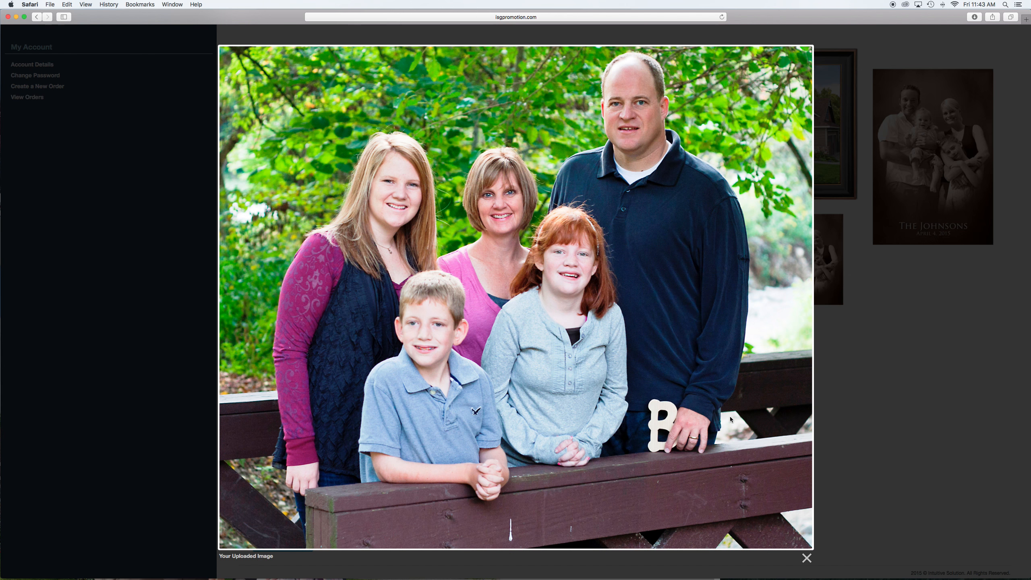
mouse_move(331, 410)
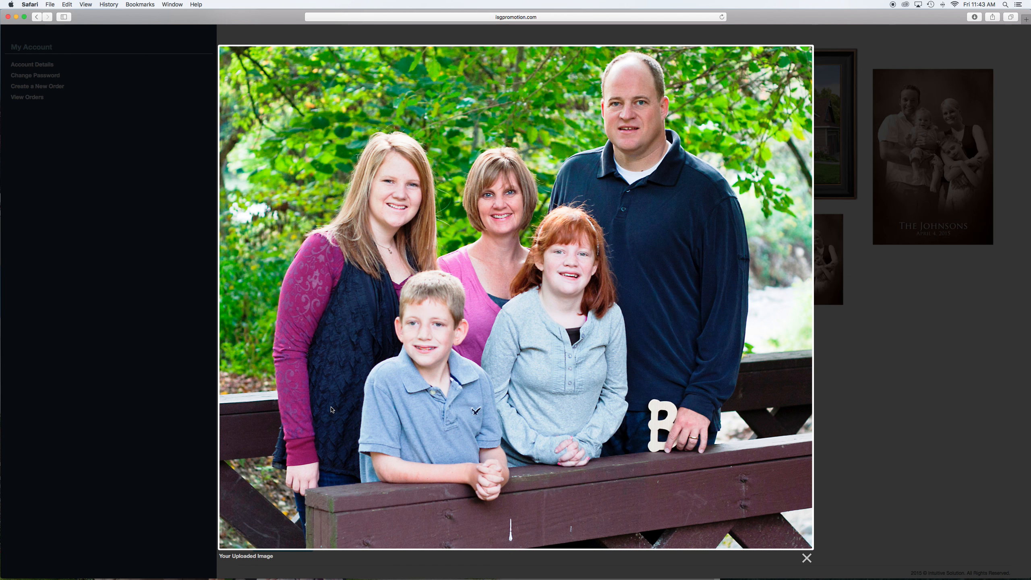
mouse_move(571, 448)
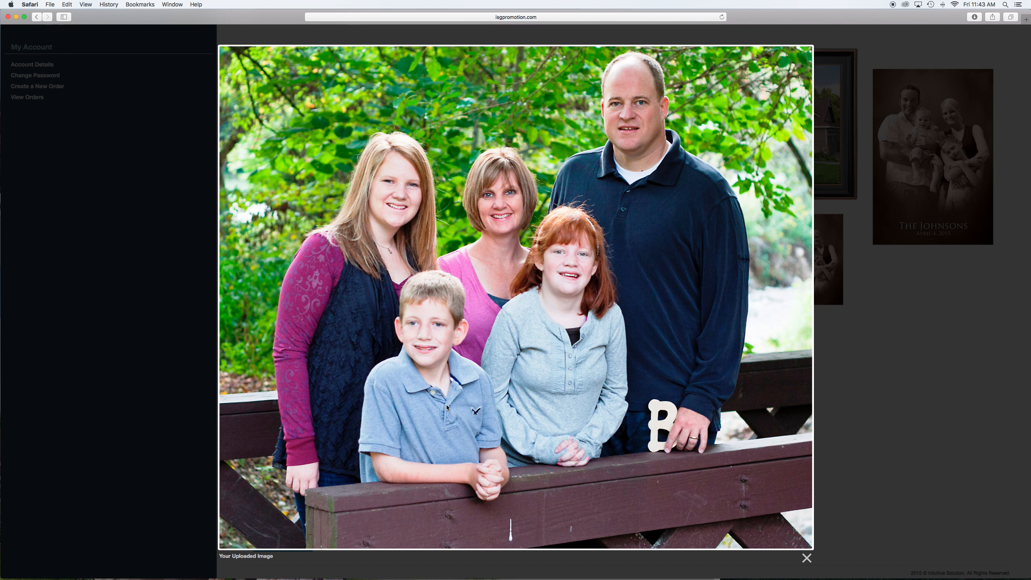
mouse_move(142, 349)
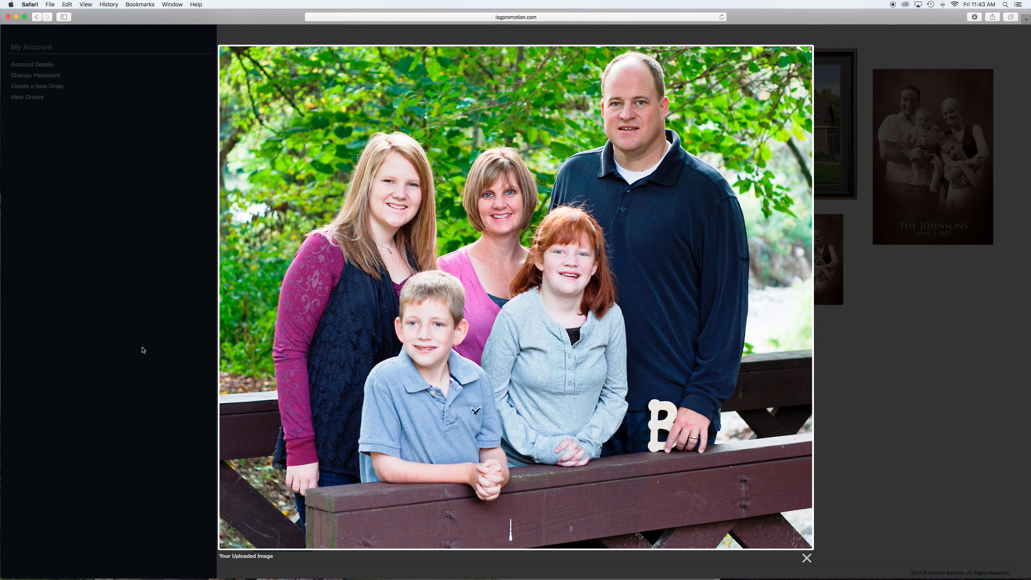
mouse_move(686, 46)
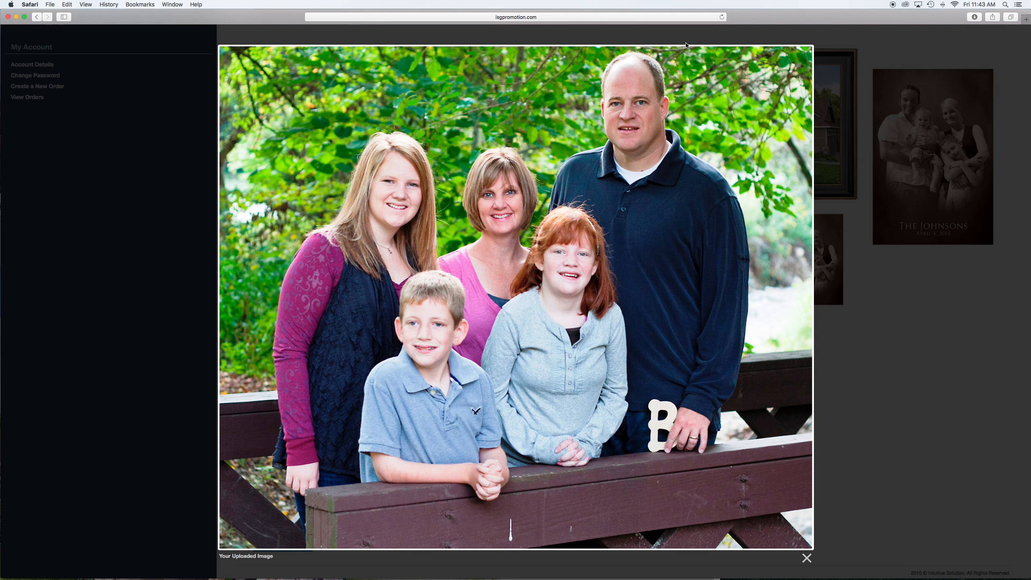
mouse_move(380, 120)
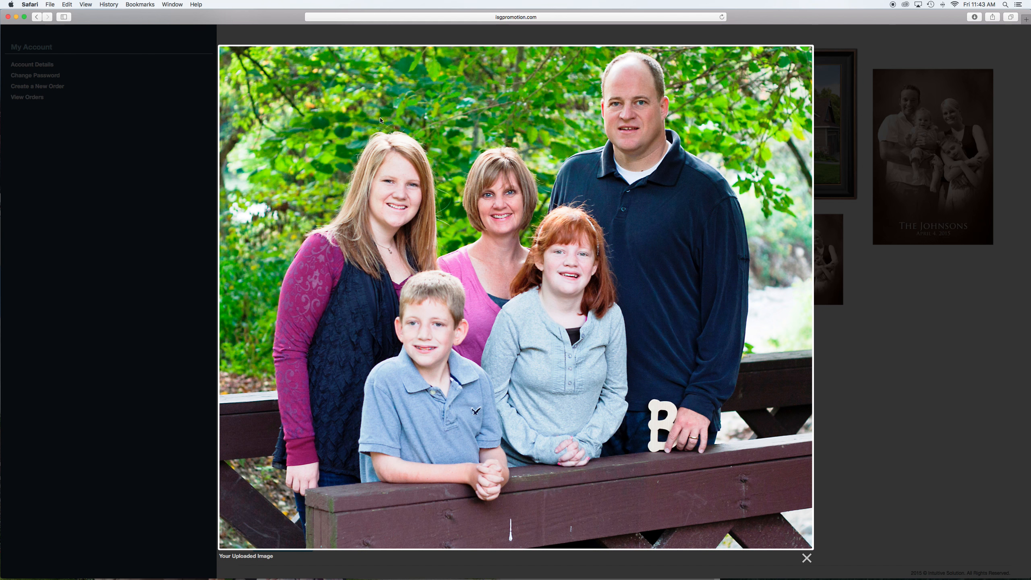
mouse_move(94, 262)
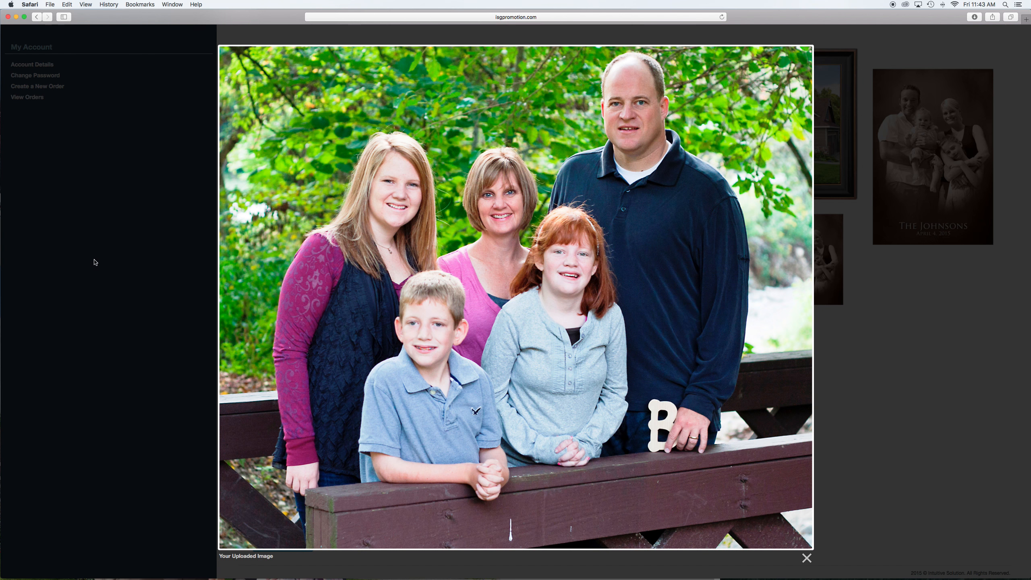
click(807, 558)
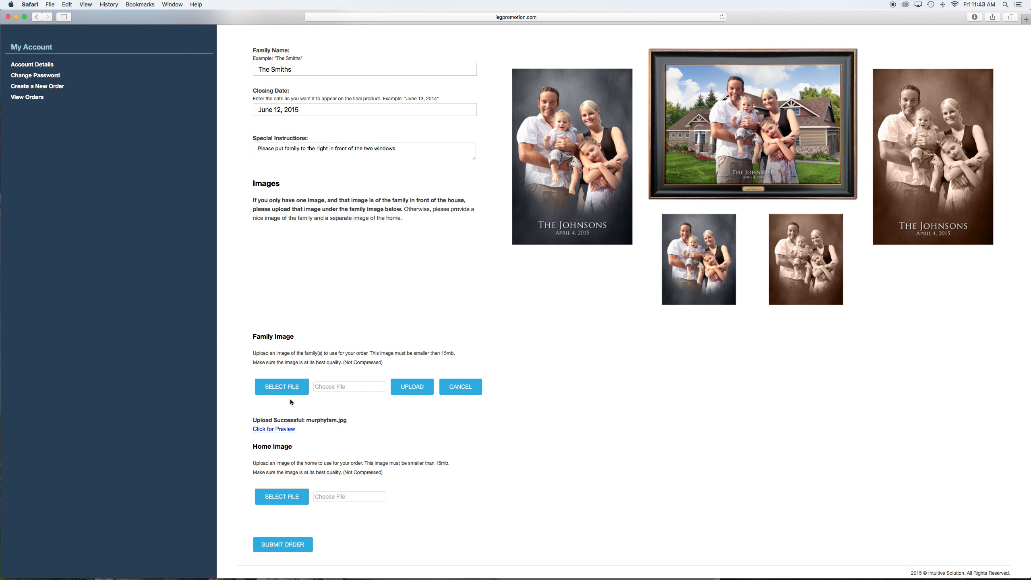
Upload murphyhouse.jpg as the Home Image, preview it, and close the preview.
click(281, 497)
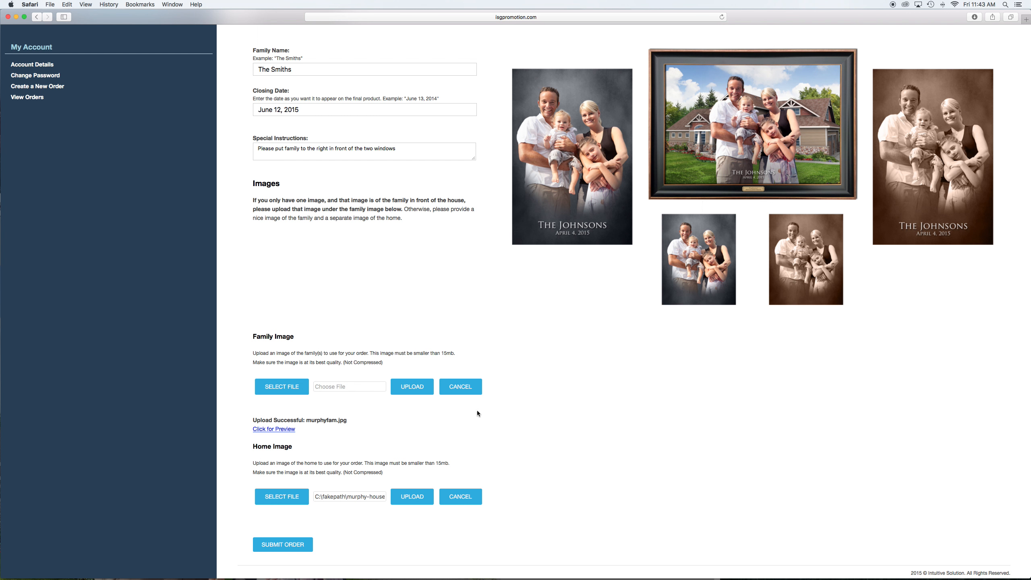
click(411, 496)
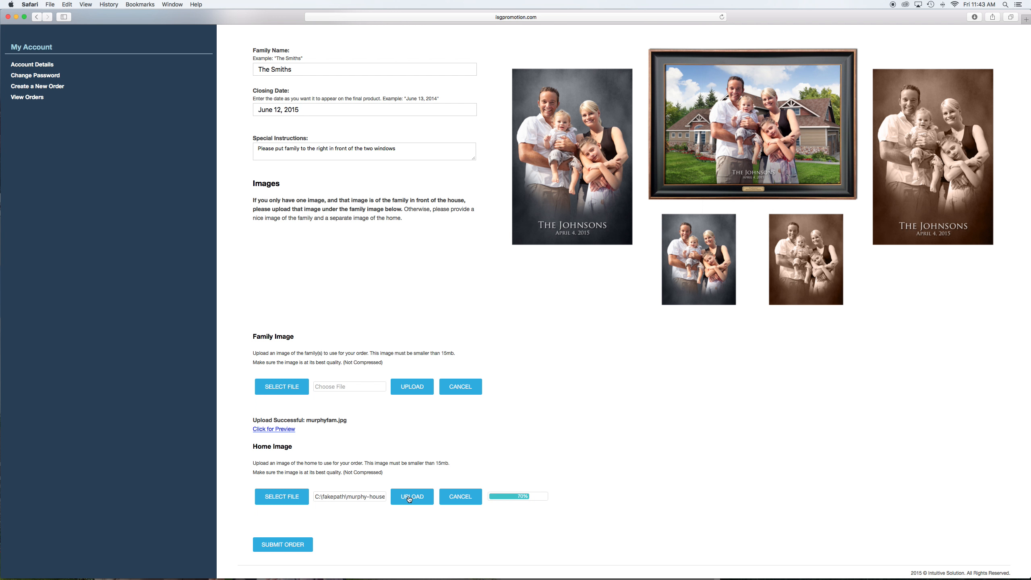
click(411, 496)
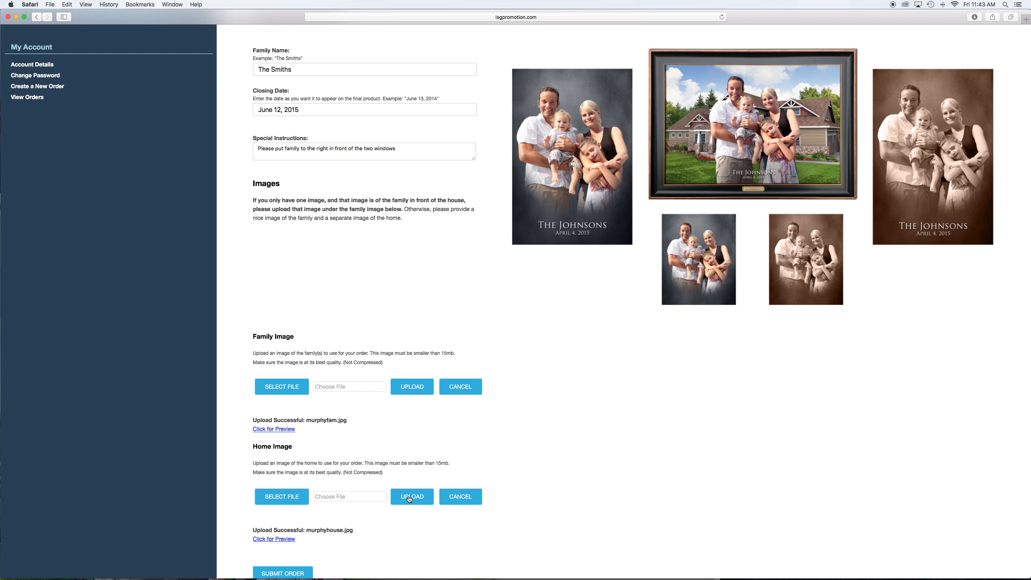
scroll(down, 3)
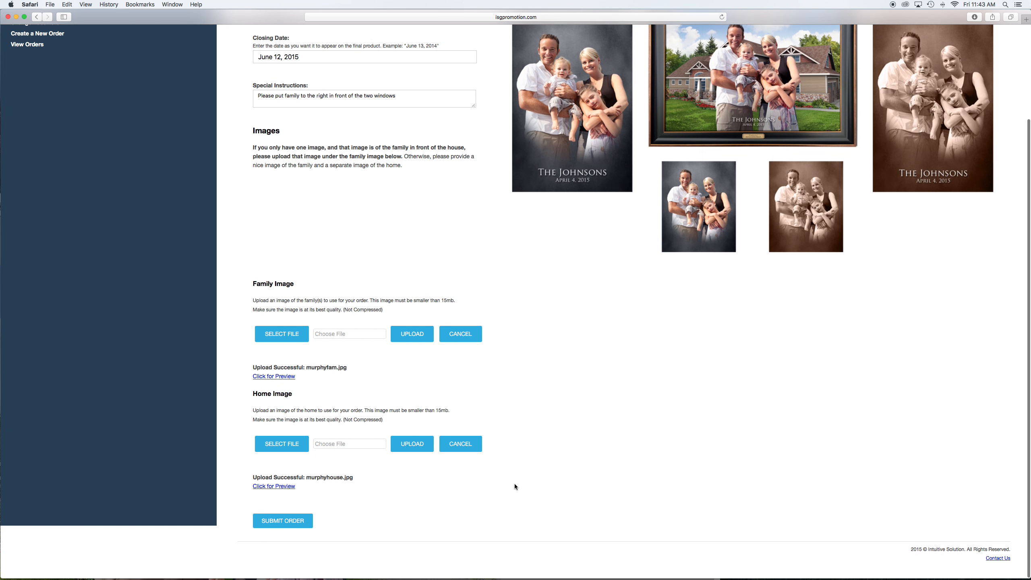
click(274, 486)
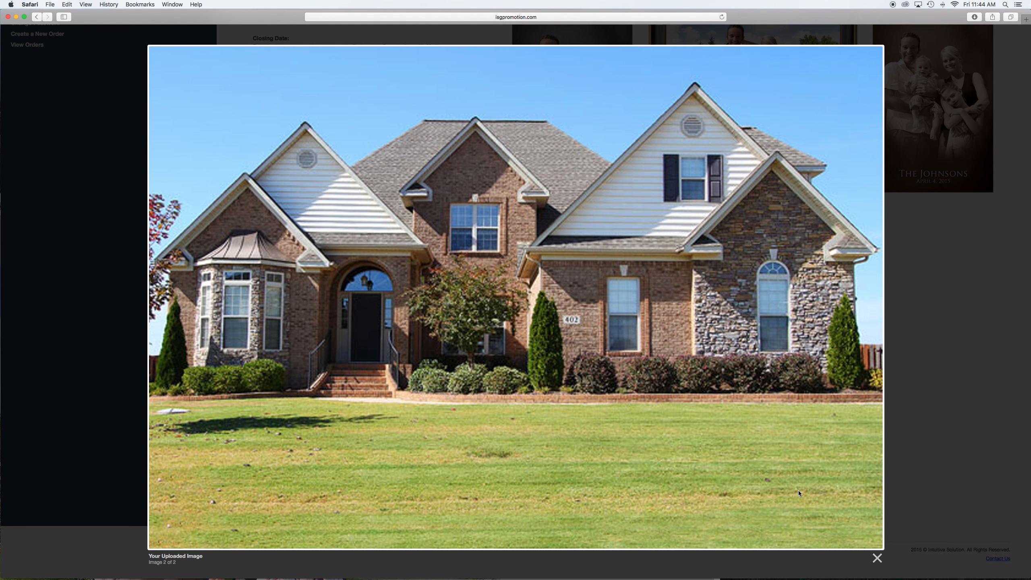
mouse_move(695, 397)
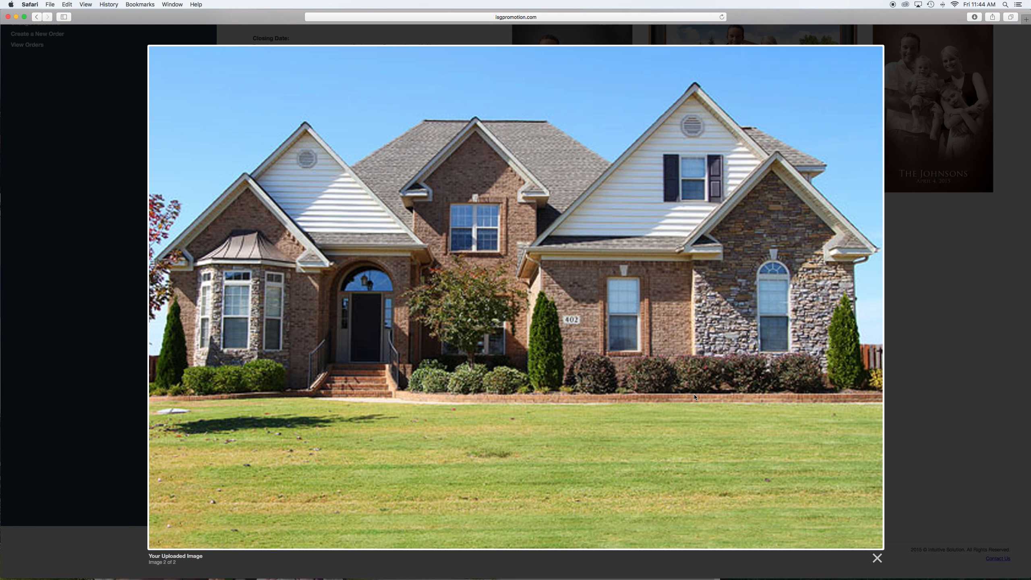
mouse_move(96, 341)
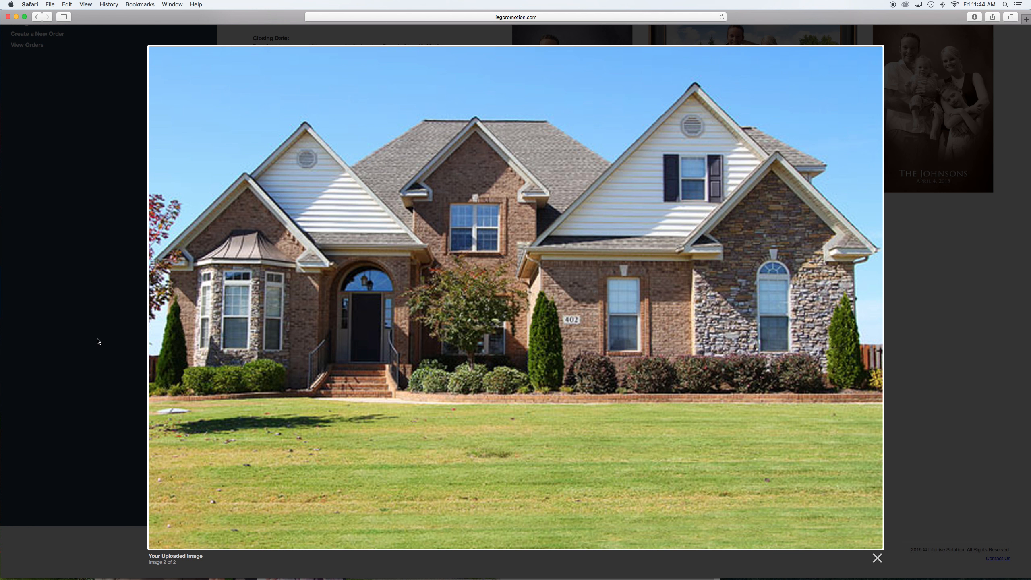
click(877, 558)
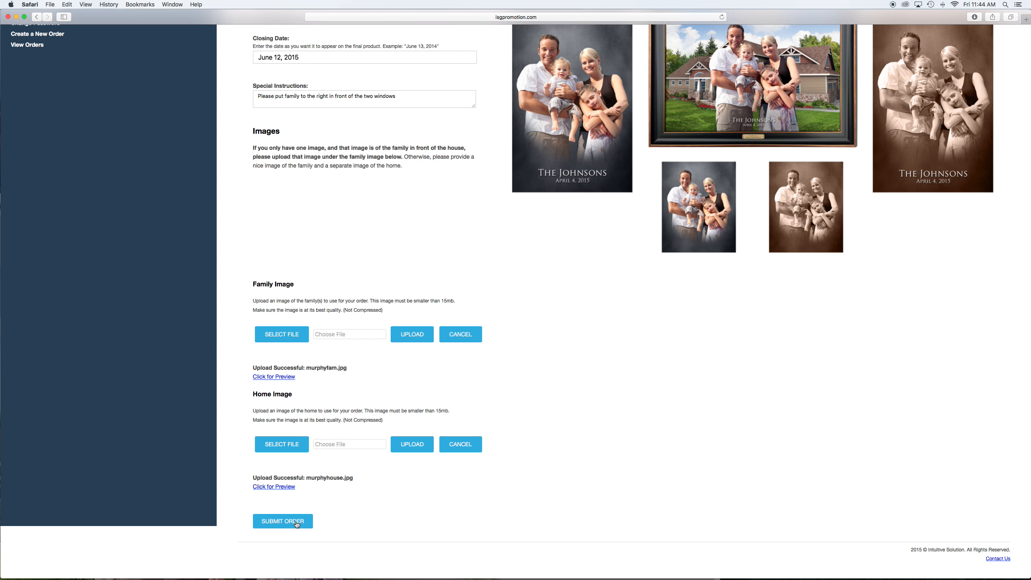
Submit the Smiths order and reach the Success confirmation page.
click(282, 521)
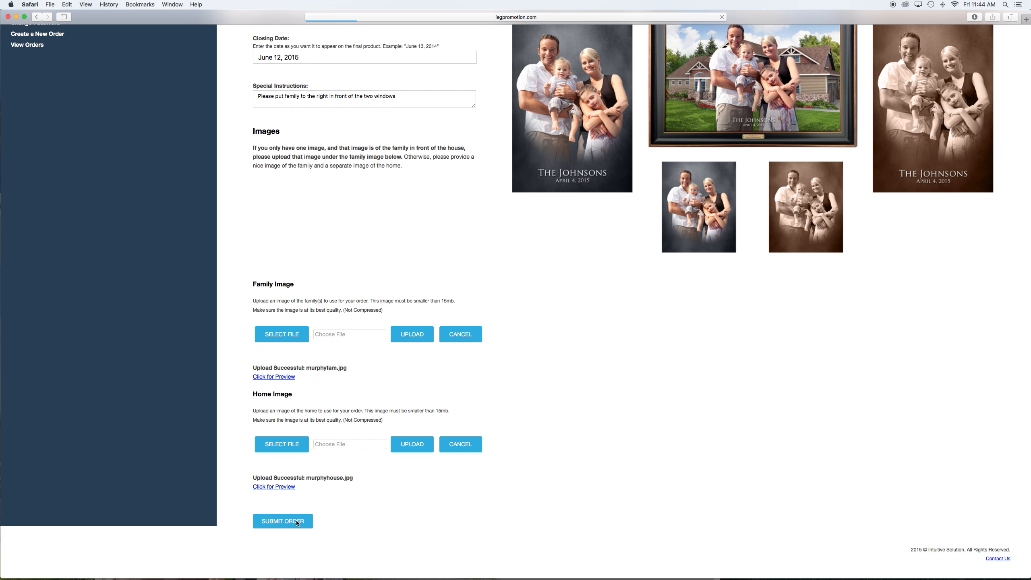
click(282, 521)
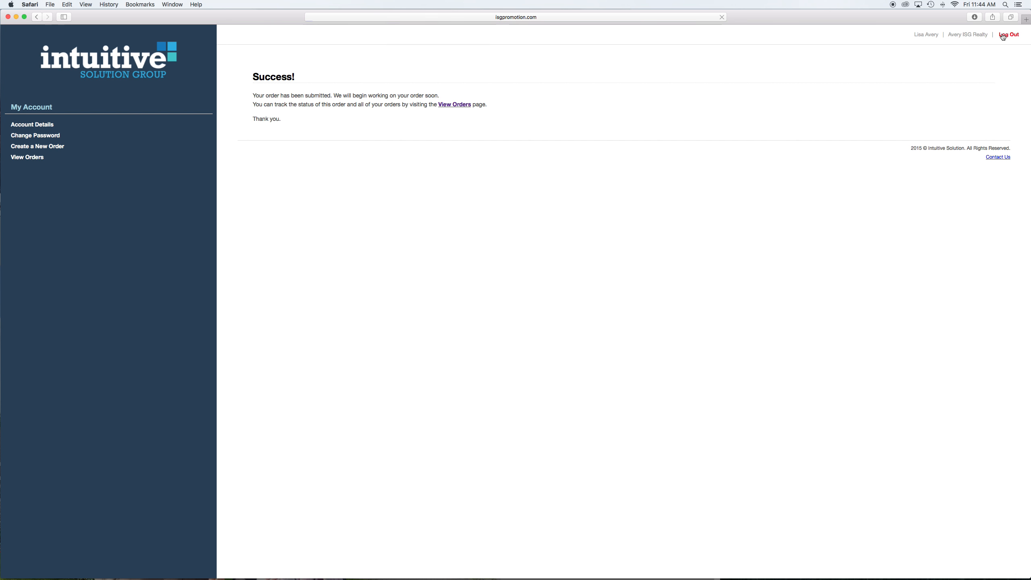
Log out, sign in with the broker's saved credentials, and view the Orders list.
click(1012, 34)
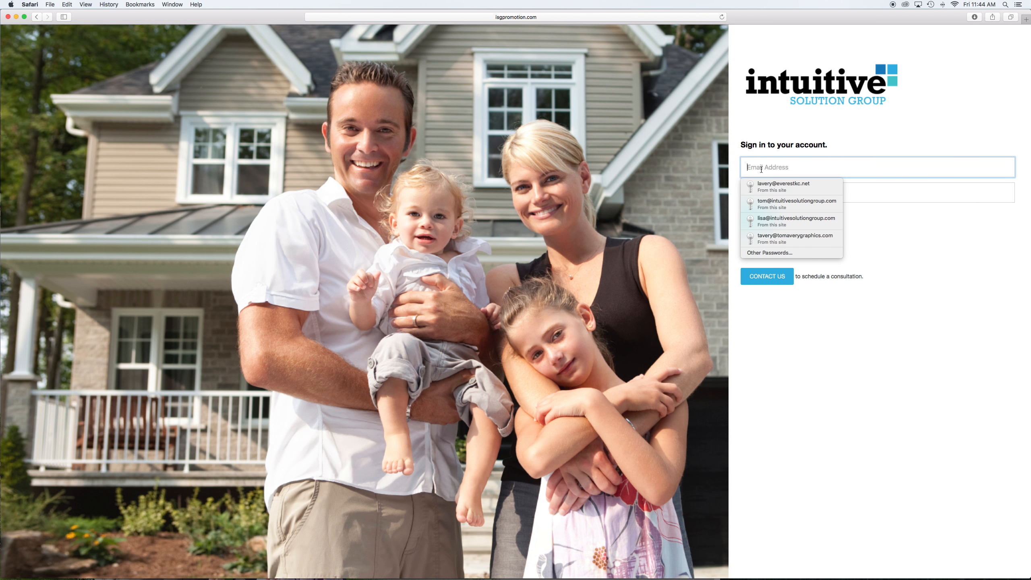
click(796, 220)
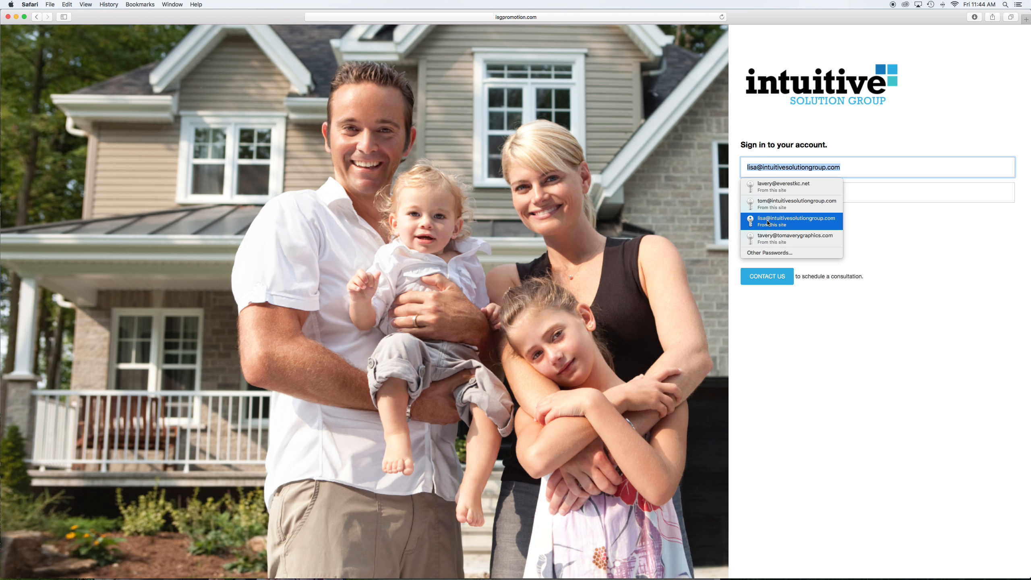
click(795, 239)
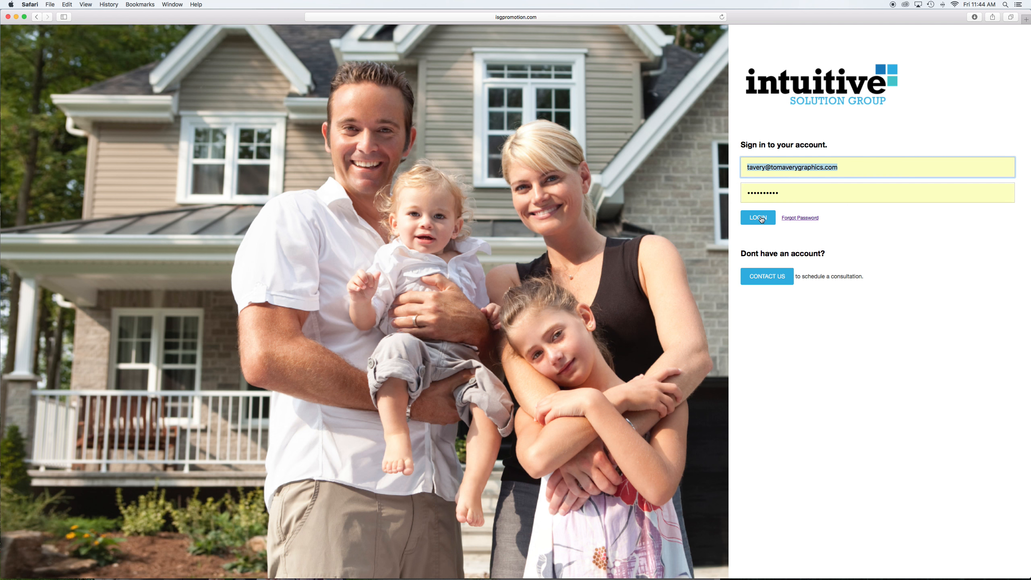
click(757, 217)
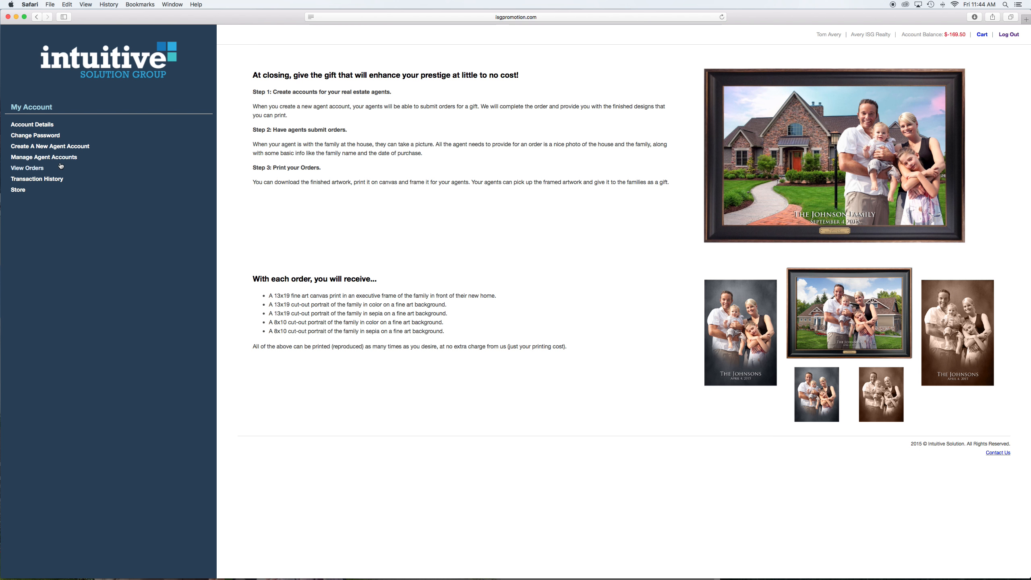
mouse_move(36, 170)
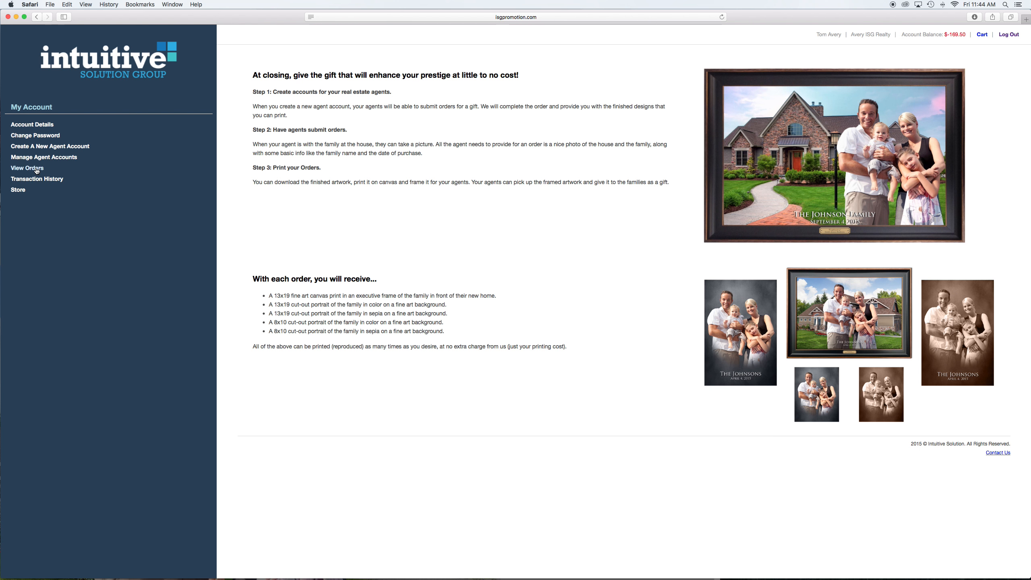
click(27, 167)
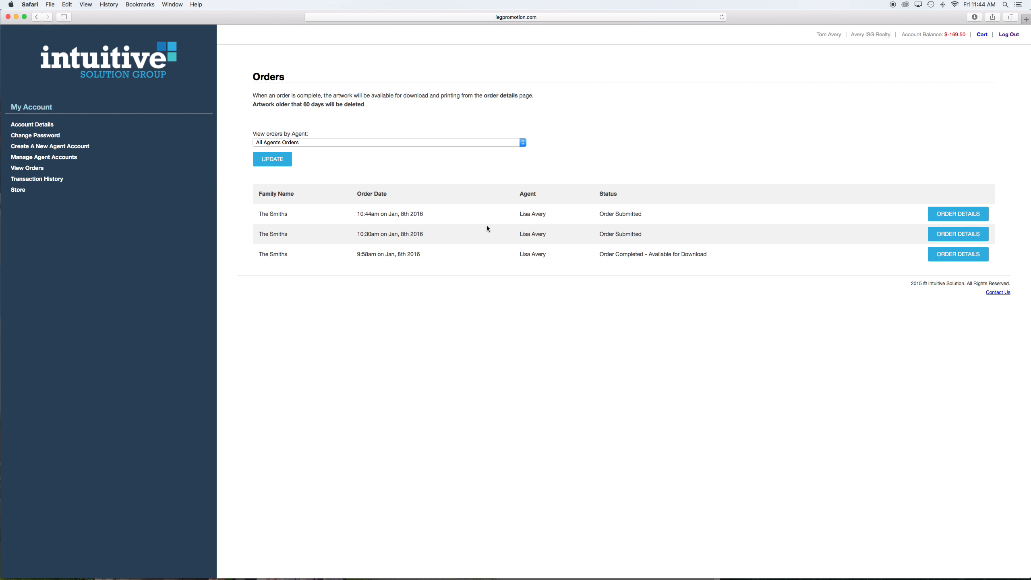
mouse_move(564, 246)
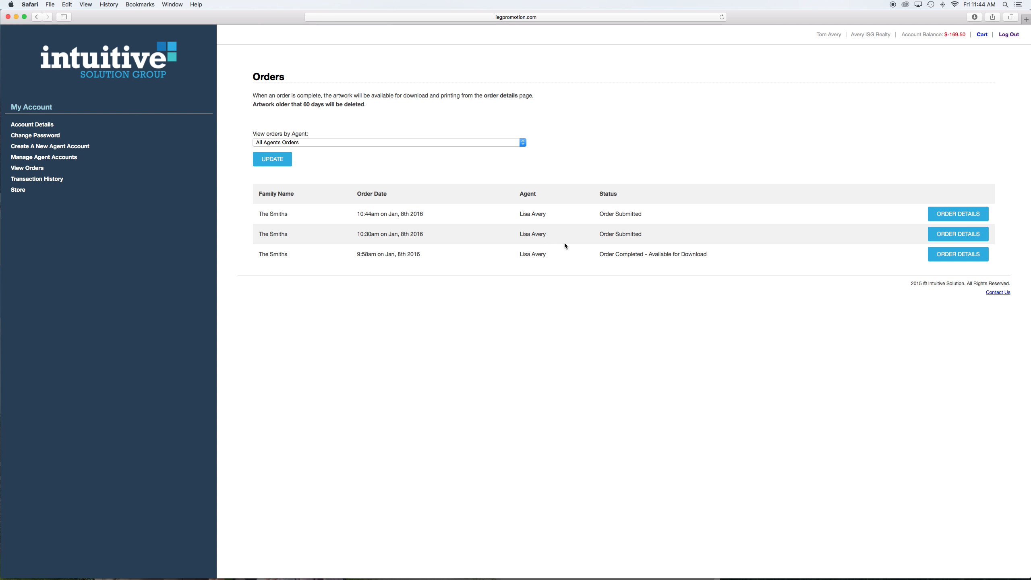
mouse_move(674, 254)
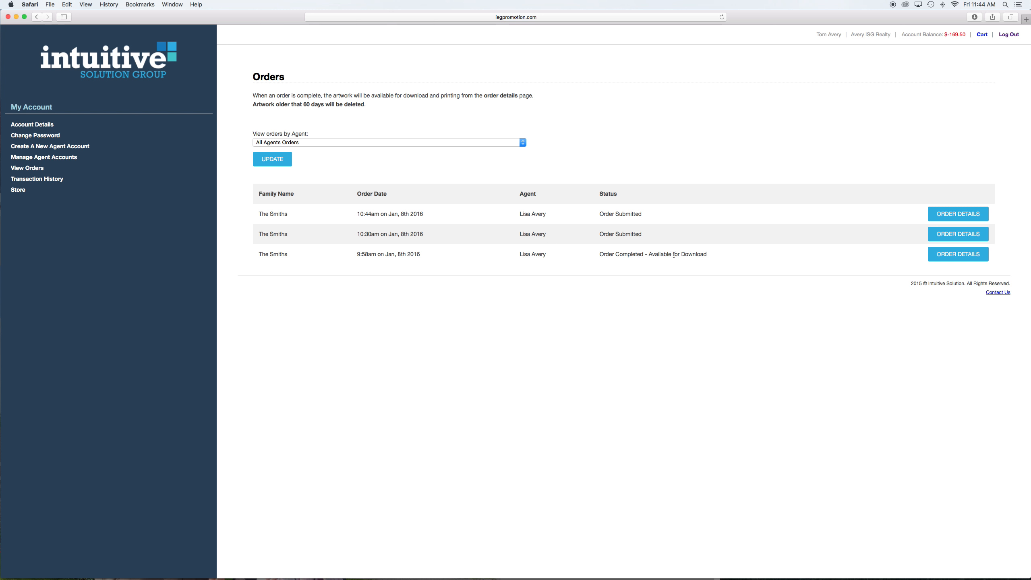
mouse_move(650, 266)
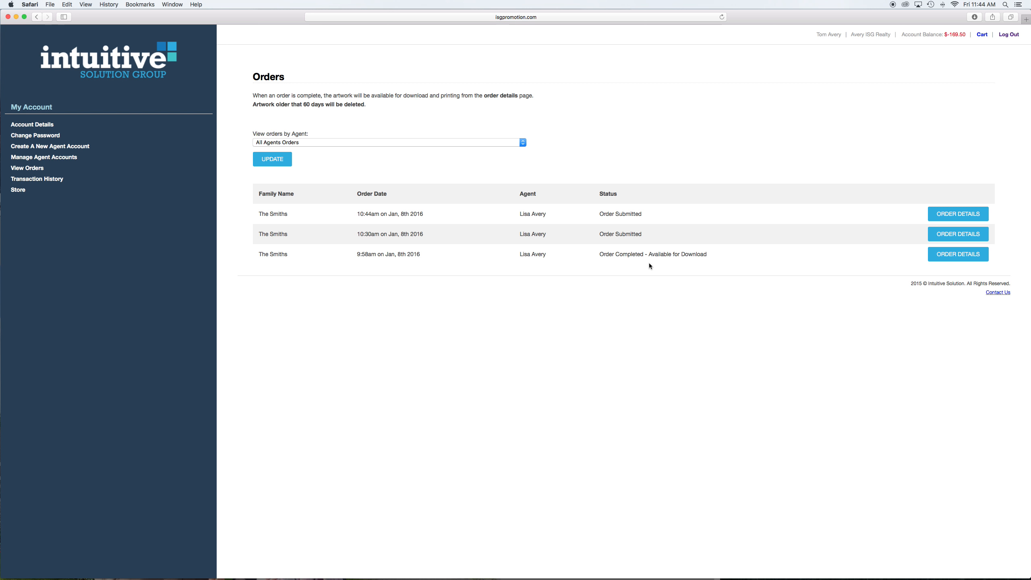
mouse_move(543, 256)
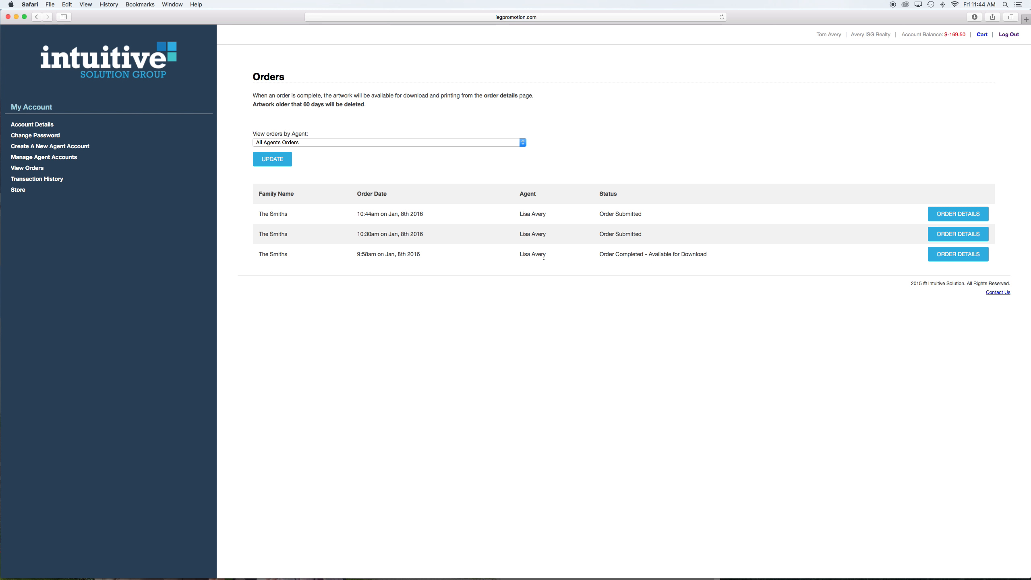
Open the completed Smiths order's details and download the 13X19 With House artwork.
click(958, 253)
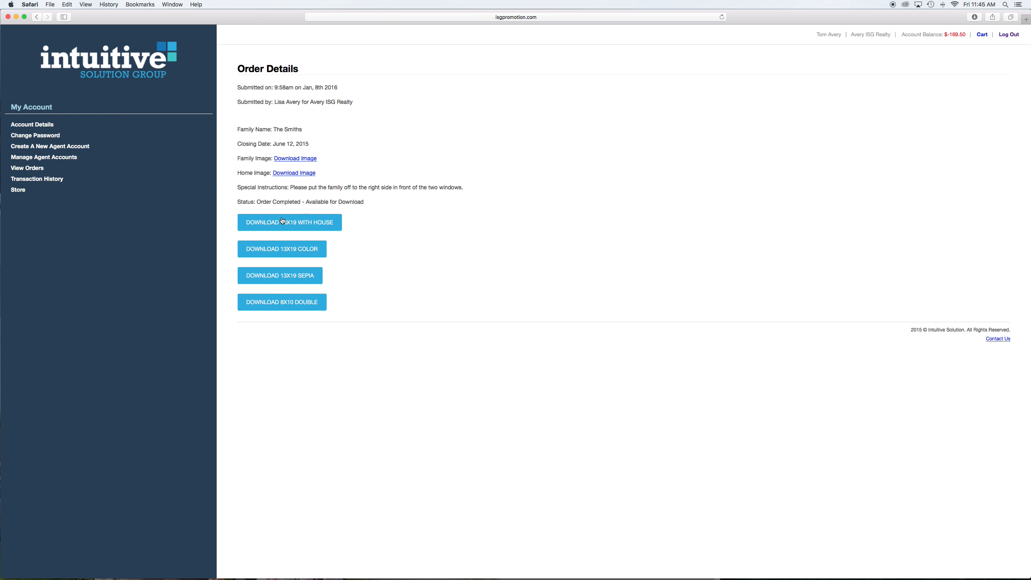
click(289, 223)
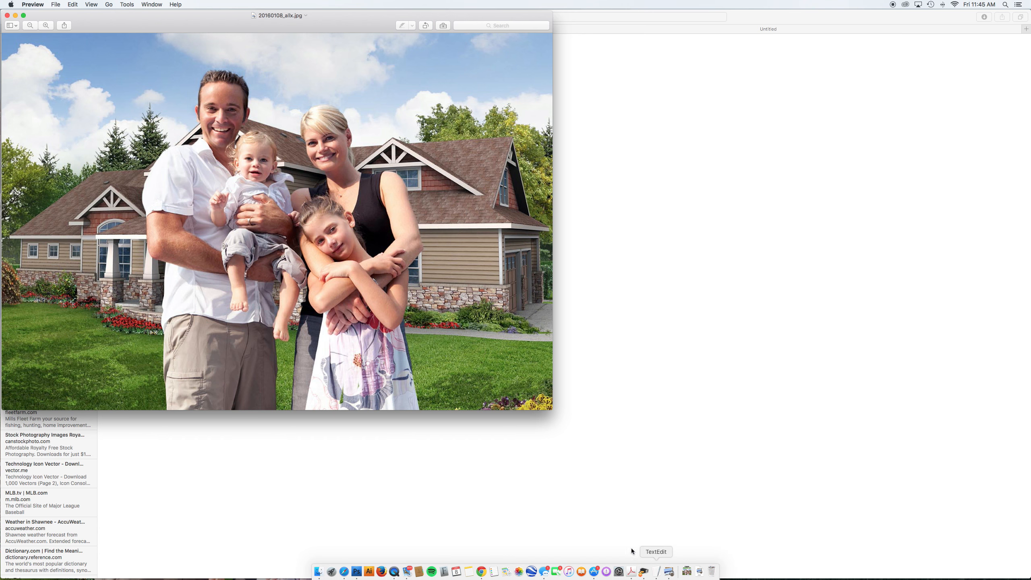
mouse_move(172, 75)
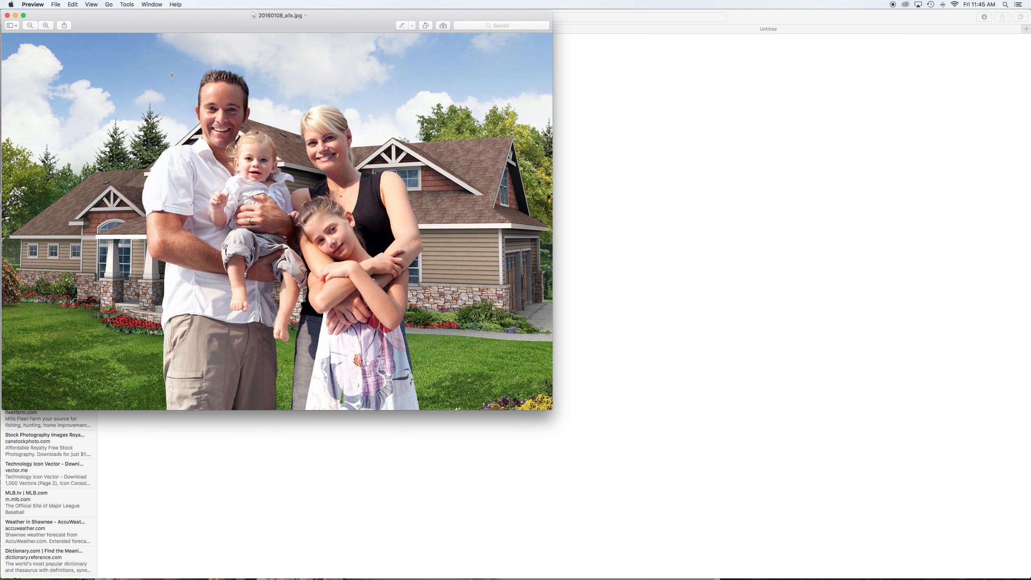
mouse_move(163, 106)
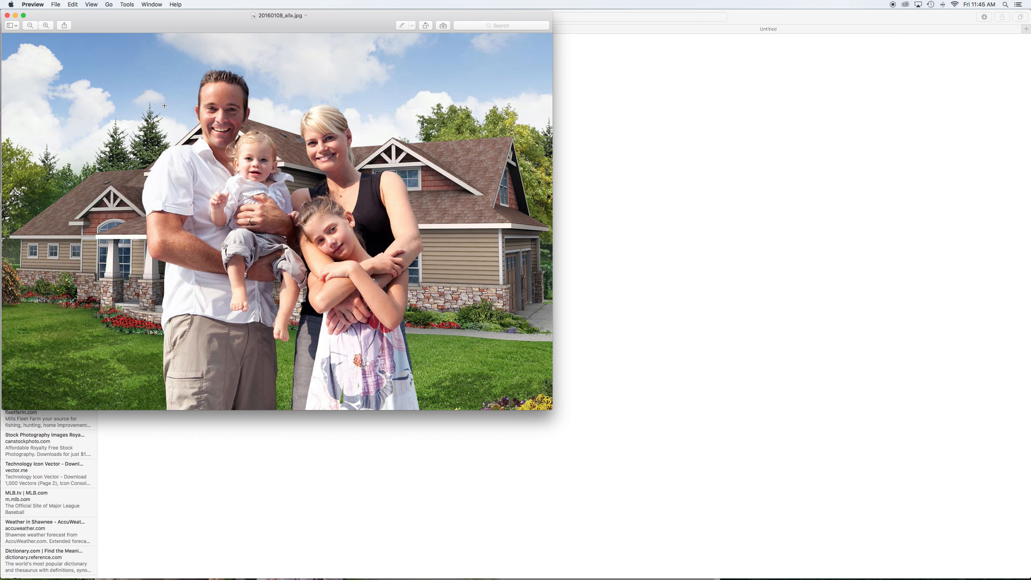